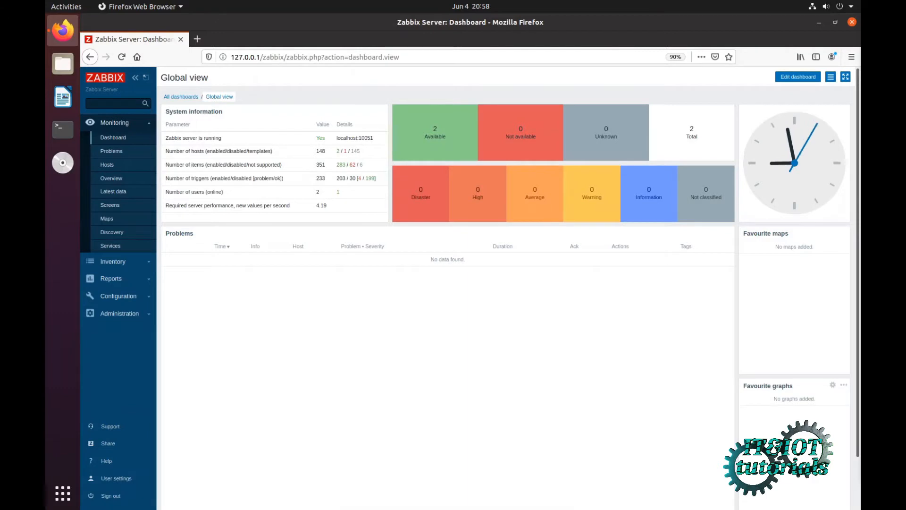
{"action": "mouse_move", "coordinate": [460, 291]}
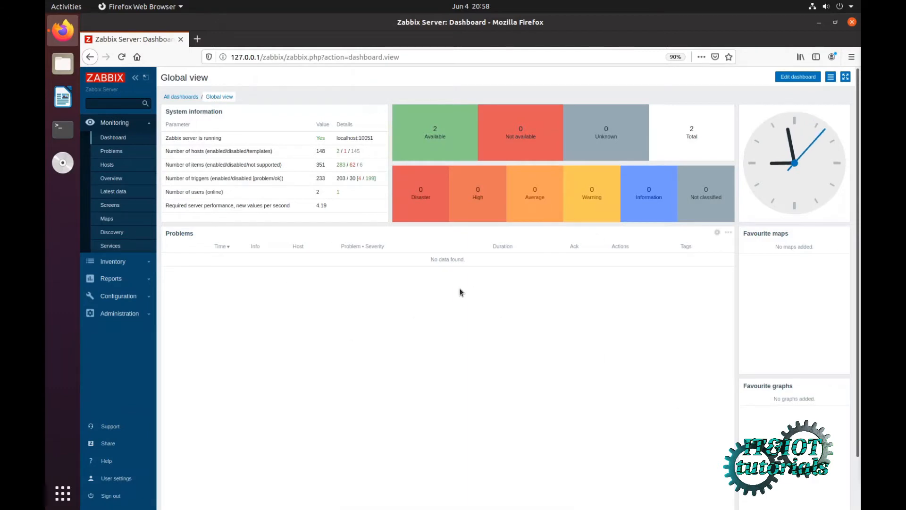
{"action": "mouse_move", "coordinate": [118, 313]}
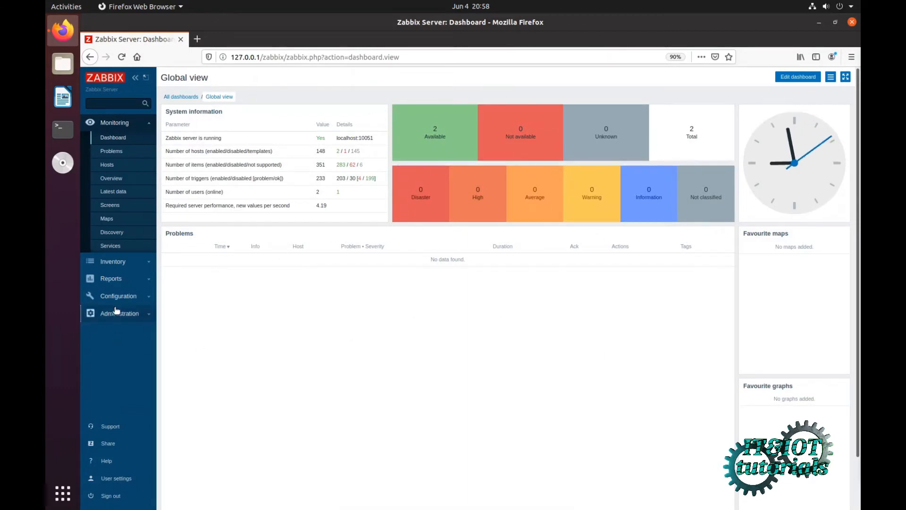
Expand the Configuration section in the Zabbix sidebar.
{"action": "left_click", "coordinate": [118, 295]}
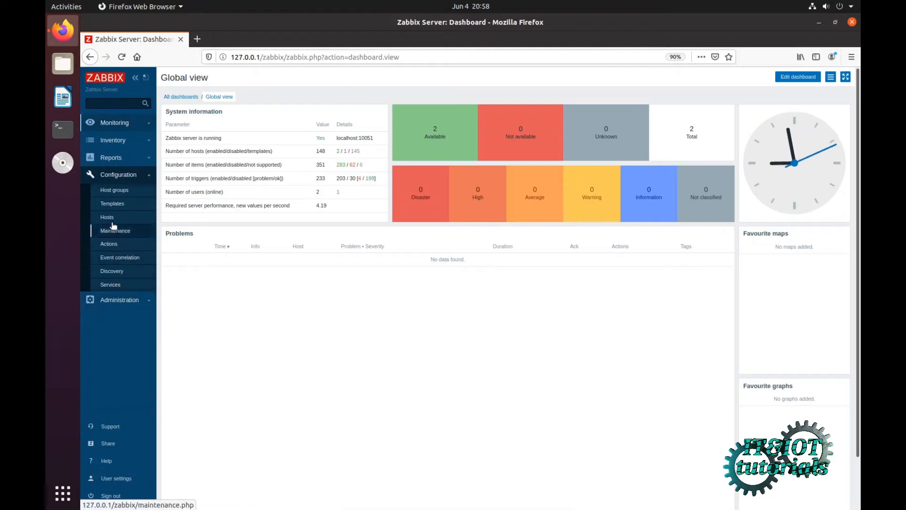
Go to Configuration > Hosts to list the three monitored hosts.
{"action": "left_click", "coordinate": [107, 216]}
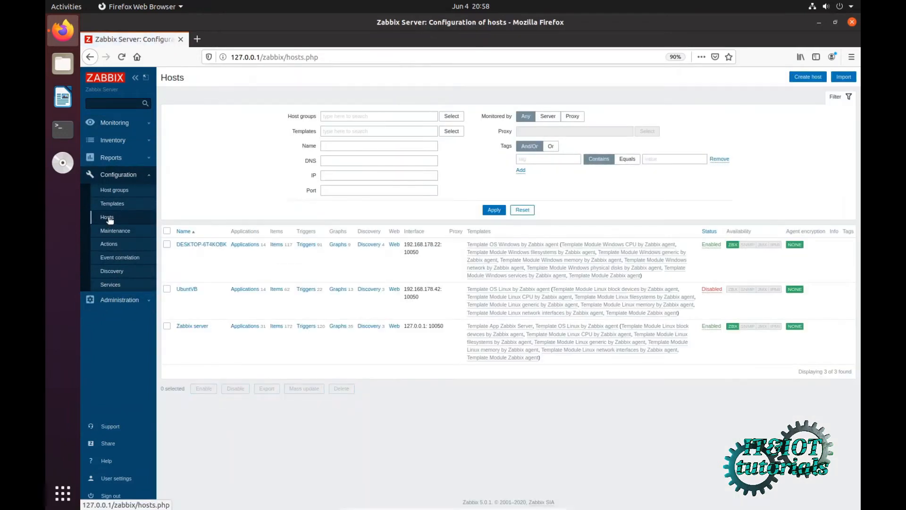
{"action": "mouse_move", "coordinate": [412, 268]}
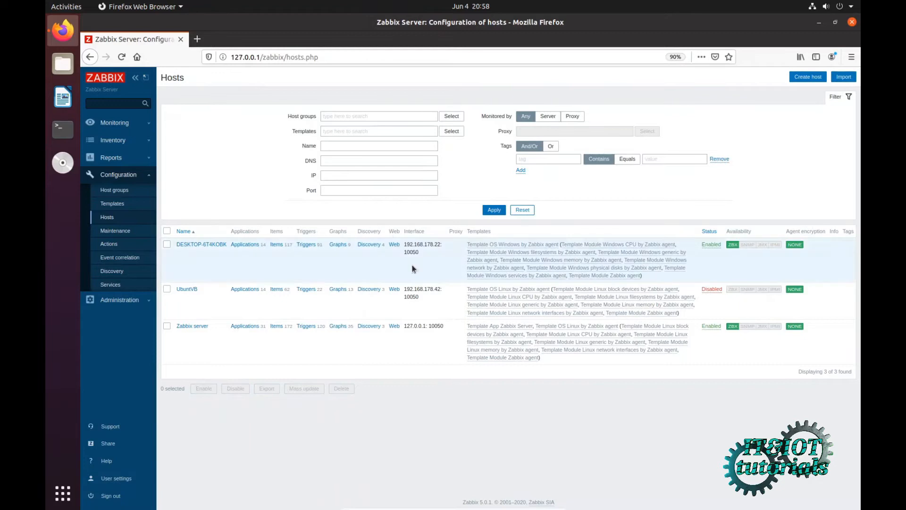
{"action": "mouse_move", "coordinate": [391, 232]}
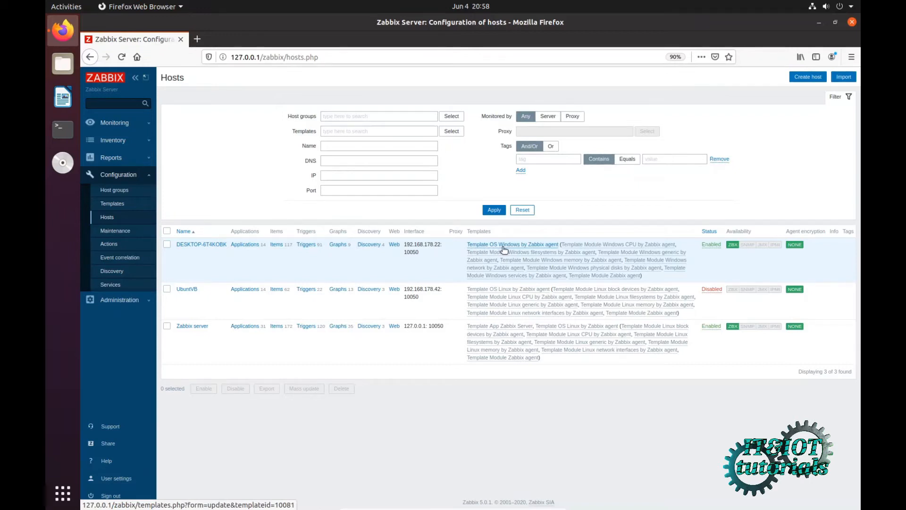
{"action": "mouse_move", "coordinate": [445, 249]}
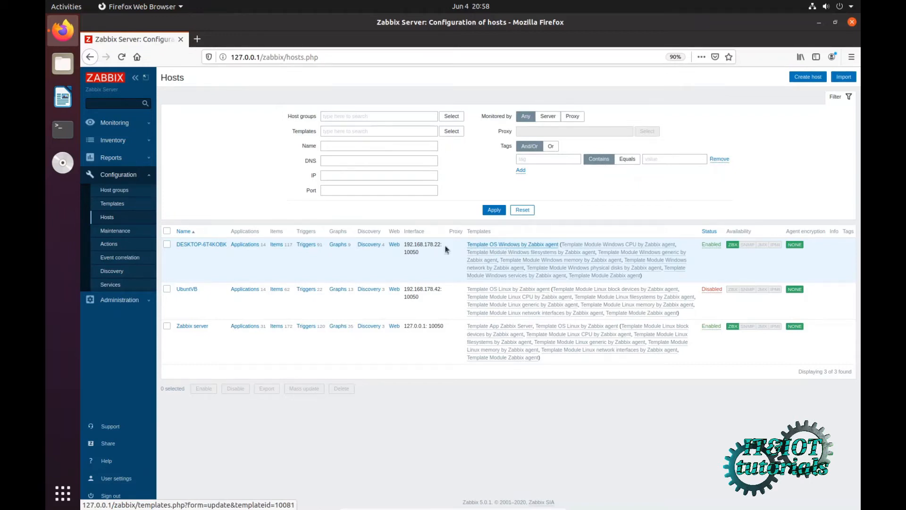
{"action": "mouse_move", "coordinate": [245, 244]}
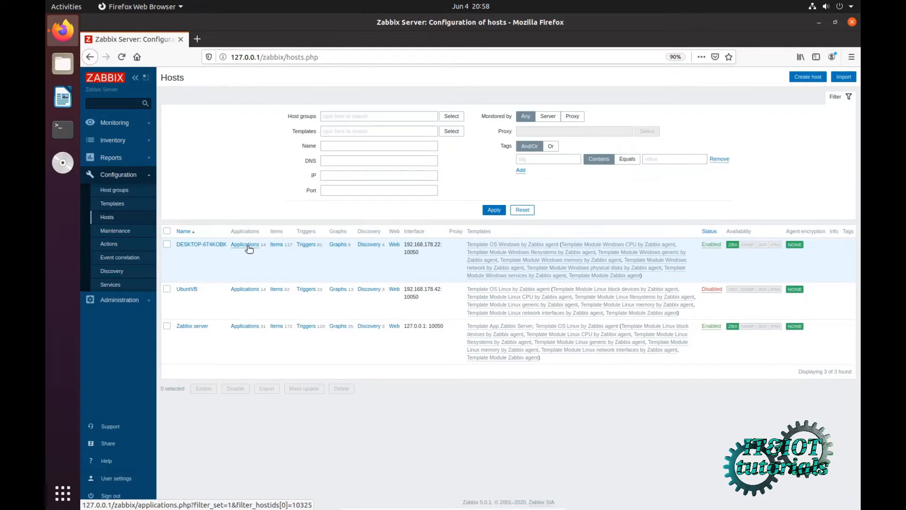
Add a 'Windows Service Monitor' application to DESKTOP-6T4KOBK, bringing it to 15 applications.
{"action": "left_click", "coordinate": [245, 244]}
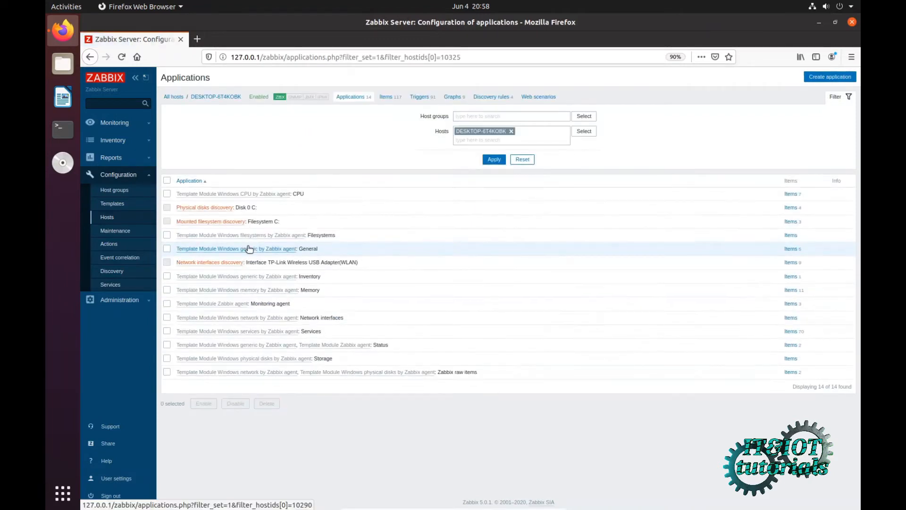
{"action": "mouse_move", "coordinate": [830, 76]}
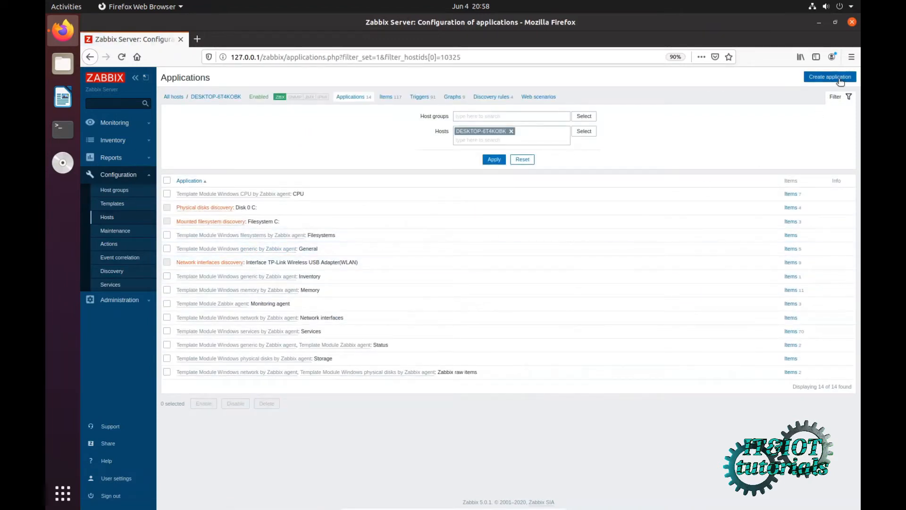
{"action": "left_click", "coordinate": [829, 76]}
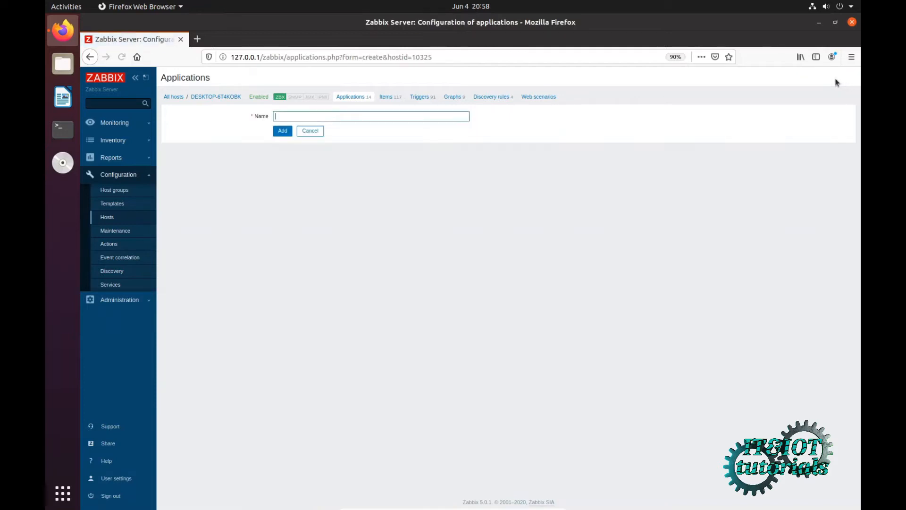
{"action": "mouse_move", "coordinate": [310, 131]}
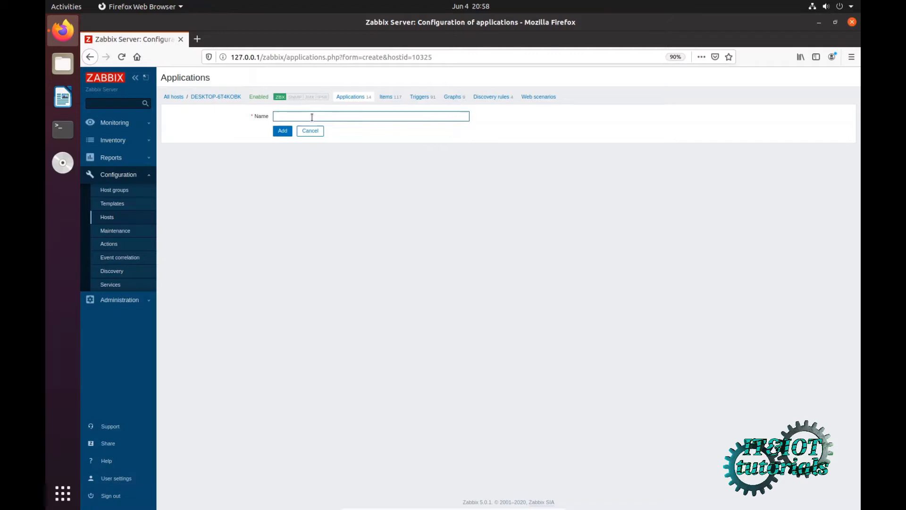
{"action": "type", "text": "Win"}
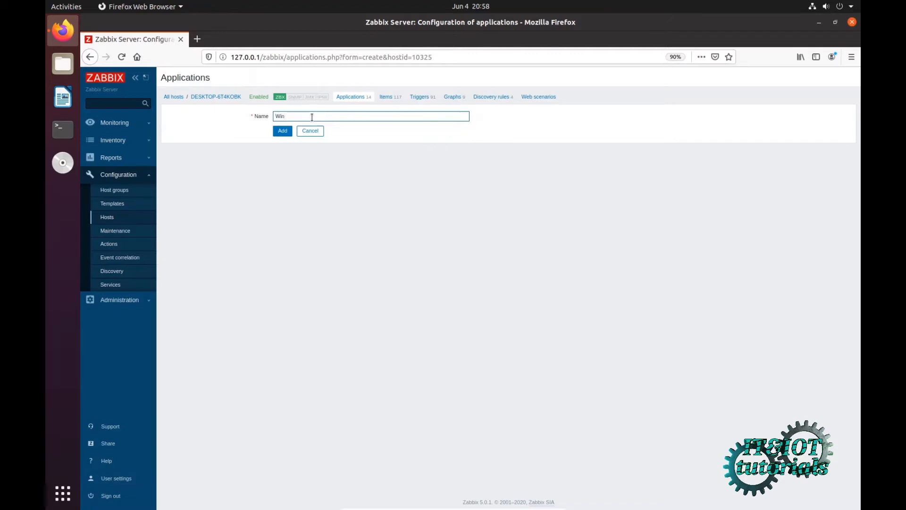
{"action": "type", "text": "dows"}
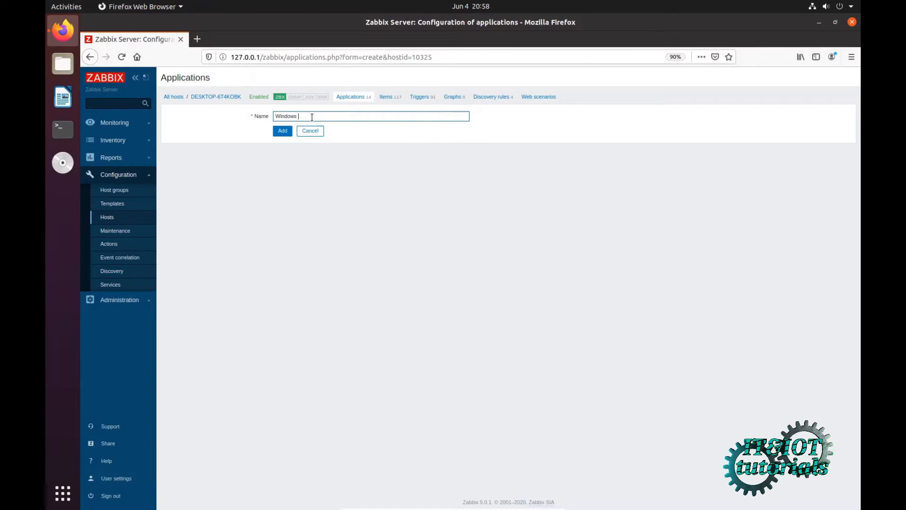
{"action": "type", "text": "Service Monitor"}
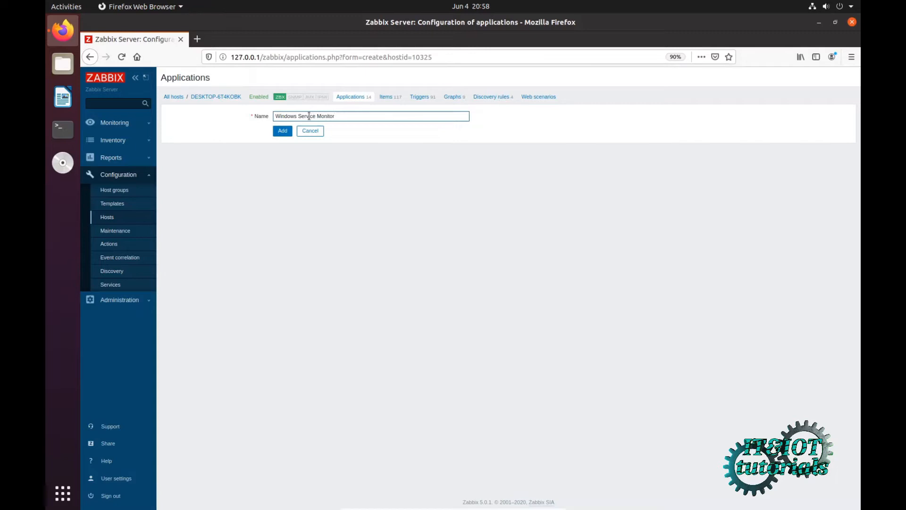
{"action": "left_click", "coordinate": [282, 131]}
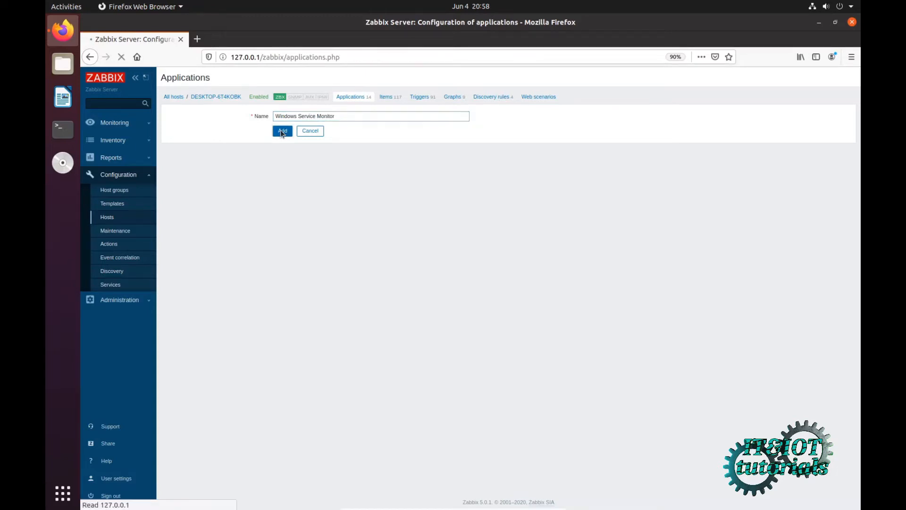
{"action": "left_click", "coordinate": [282, 131]}
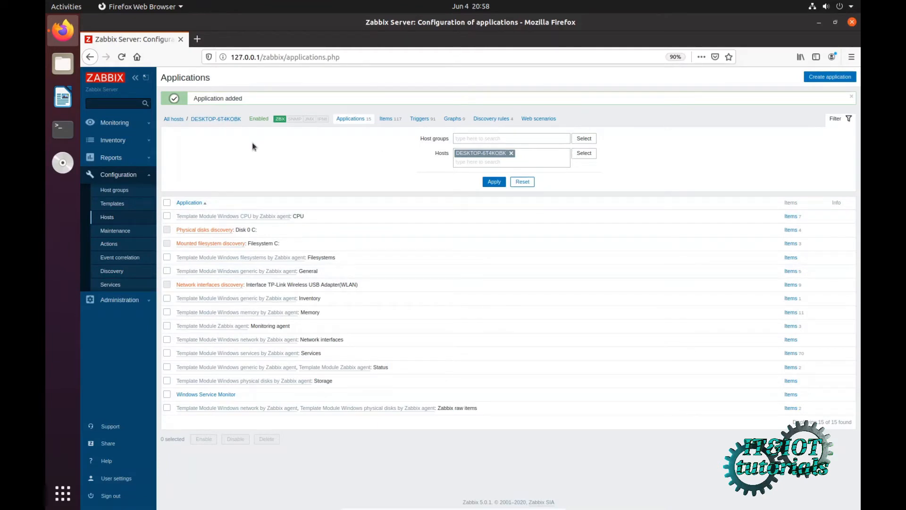
{"action": "mouse_move", "coordinate": [386, 119]}
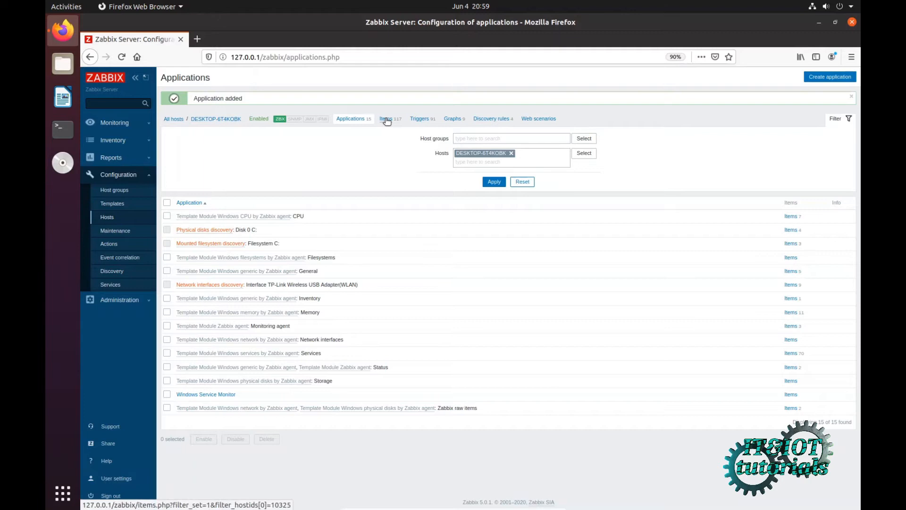
Start a new item on DESKTOP-6T4KOBK named 'VirtualBox'.
{"action": "left_click", "coordinate": [385, 119]}
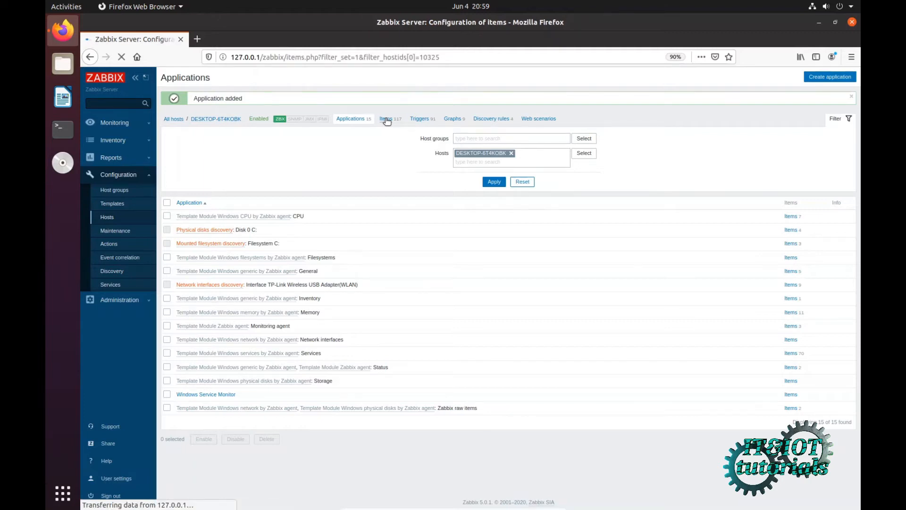
{"action": "left_click", "coordinate": [385, 118]}
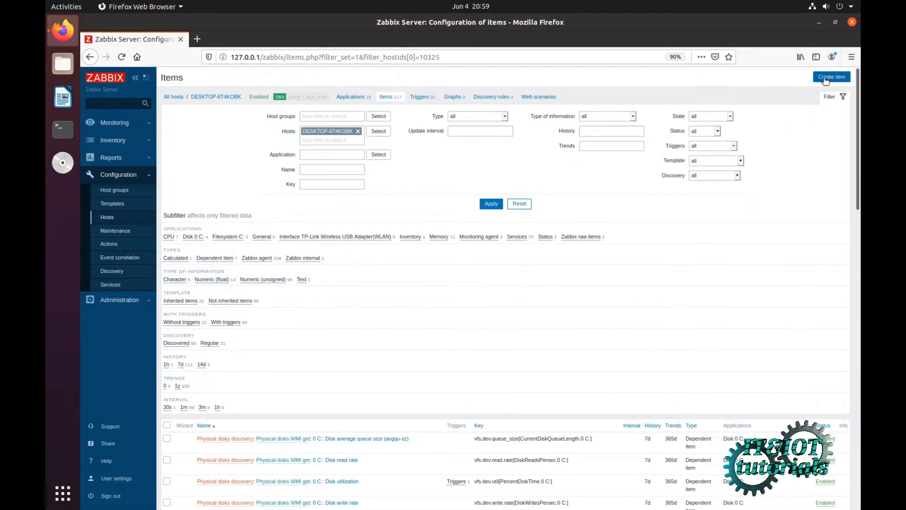
{"action": "left_click", "coordinate": [831, 77]}
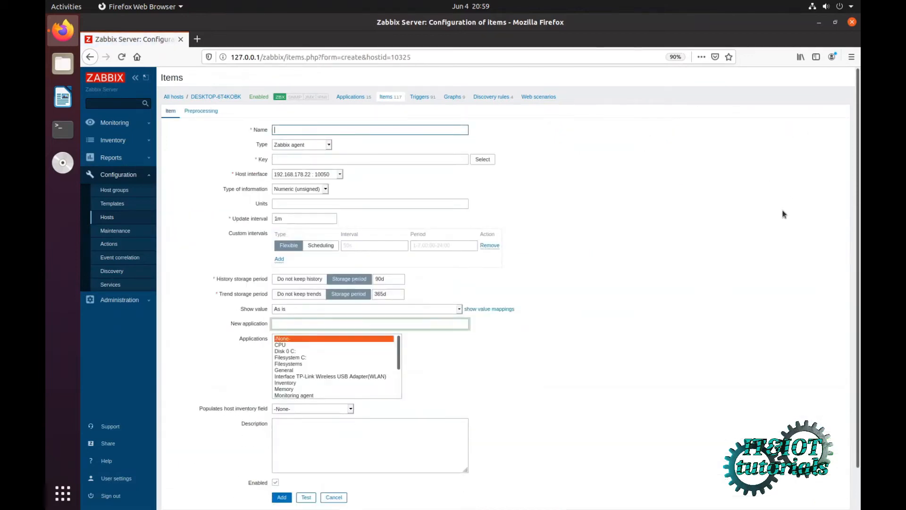
{"action": "mouse_move", "coordinate": [304, 145]}
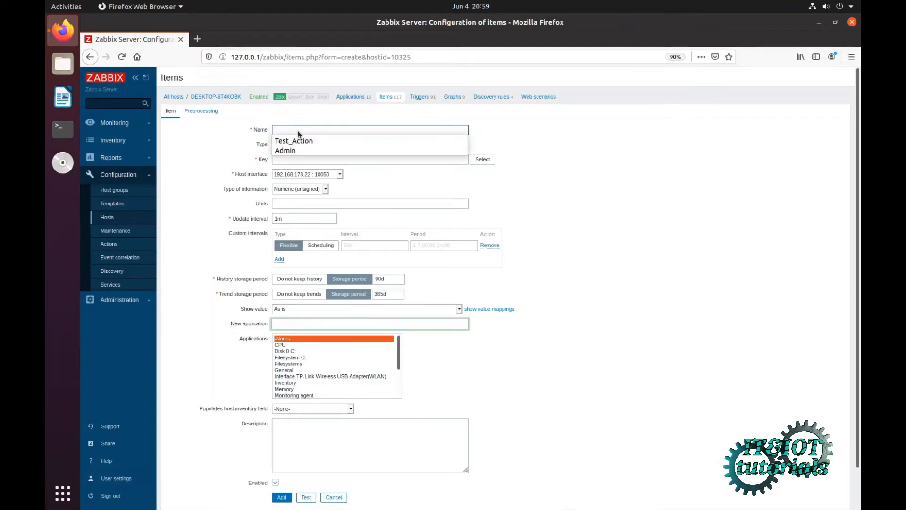
{"action": "type", "text": "VirtualBox"}
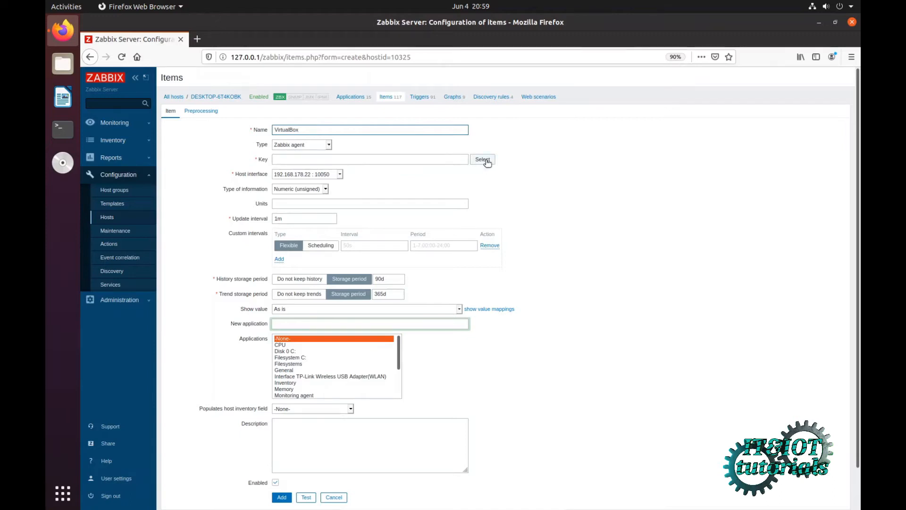
Choose service.info[service,<param>] from the standard item keys list.
{"action": "left_click", "coordinate": [482, 160]}
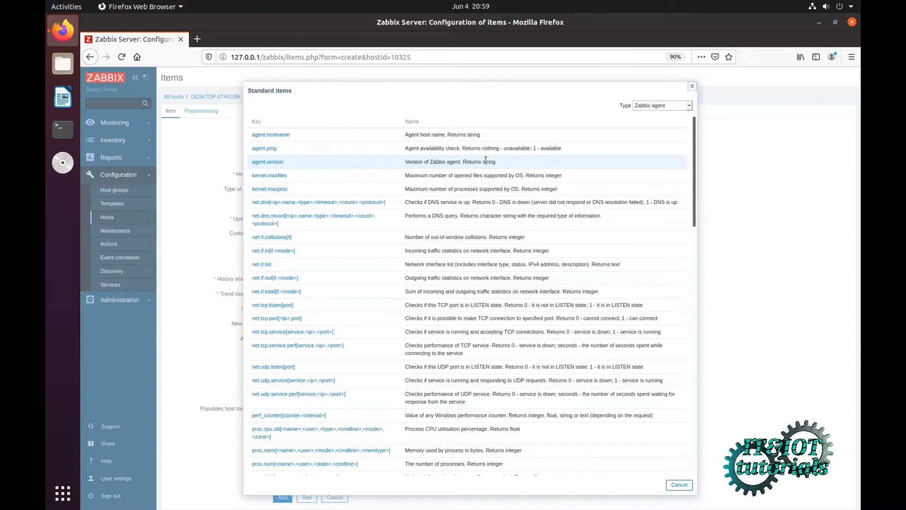
{"action": "mouse_move", "coordinate": [346, 250]}
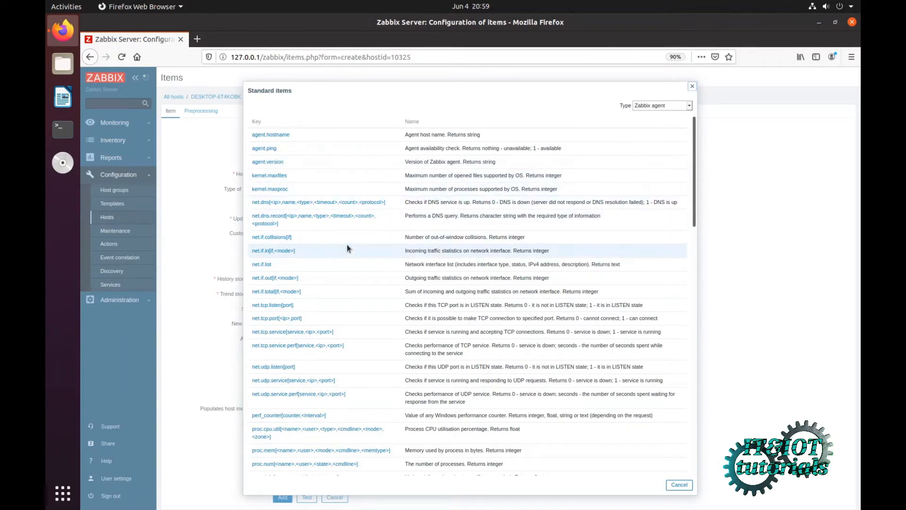
{"action": "scroll", "scroll_direction": "down", "scroll_amount": 3}
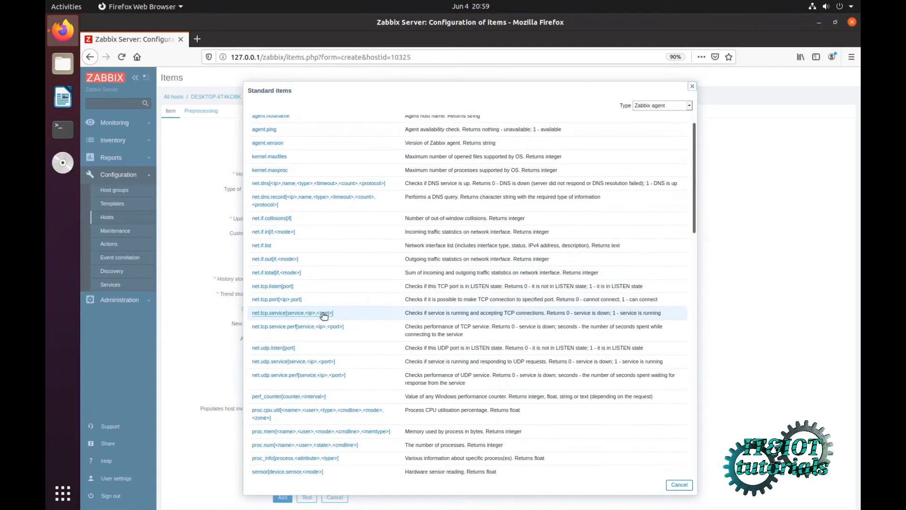
{"action": "scroll", "scroll_direction": "down", "scroll_amount": 3}
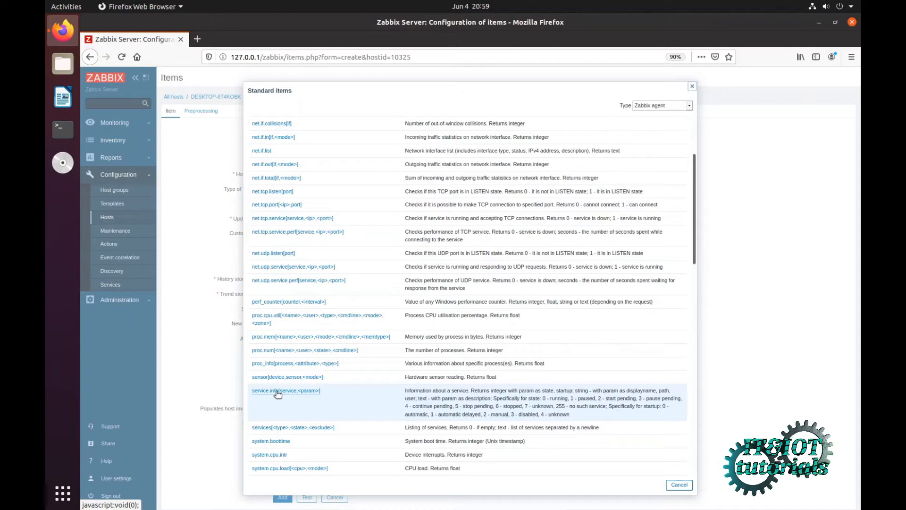
{"action": "left_click", "coordinate": [285, 390]}
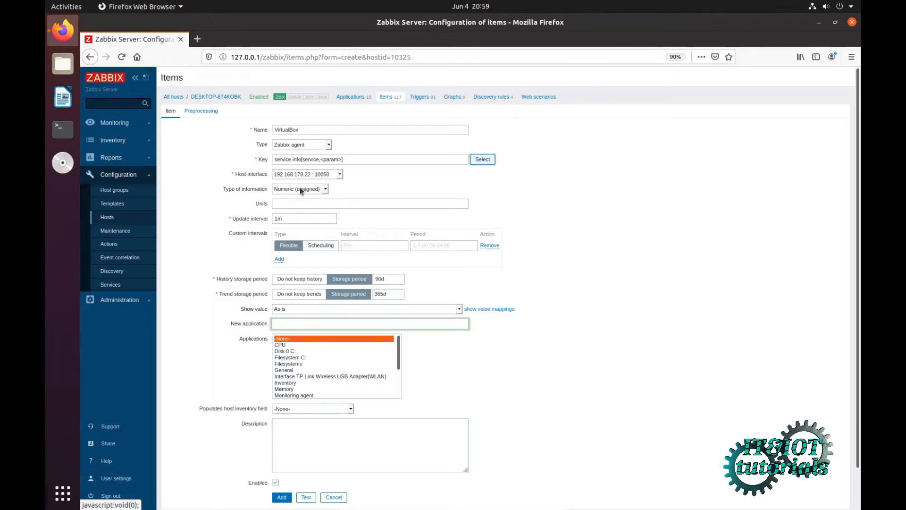
{"action": "mouse_move", "coordinate": [459, 258]}
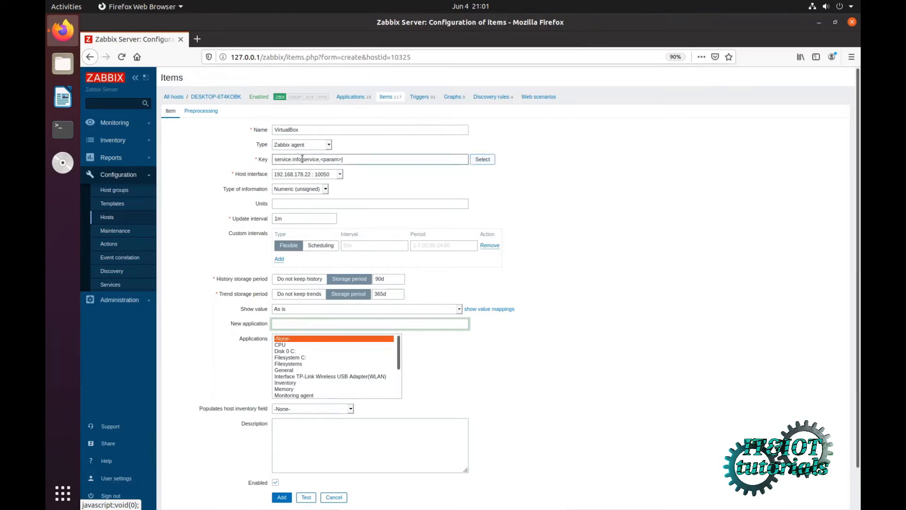
Select the service,<param> placeholder inside the Key field.
{"action": "double_click", "coordinate": [322, 160]}
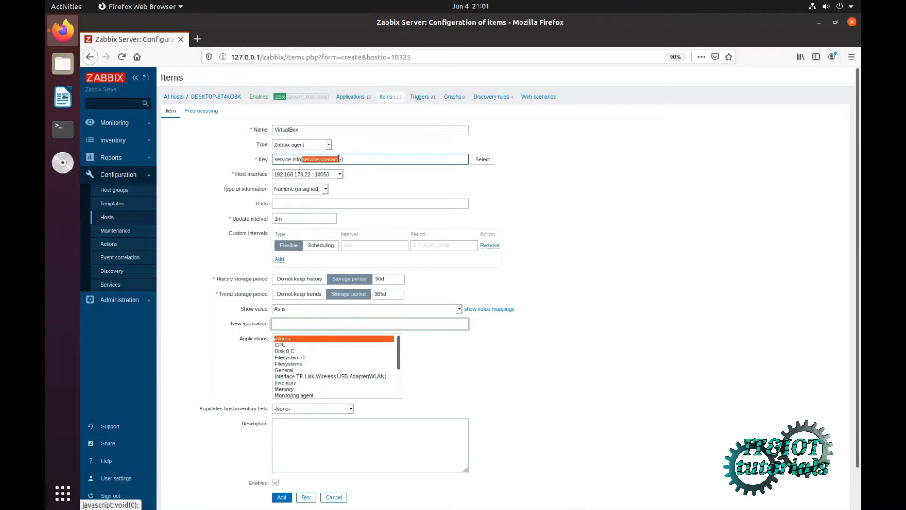
{"action": "mouse_move", "coordinate": [401, 189]}
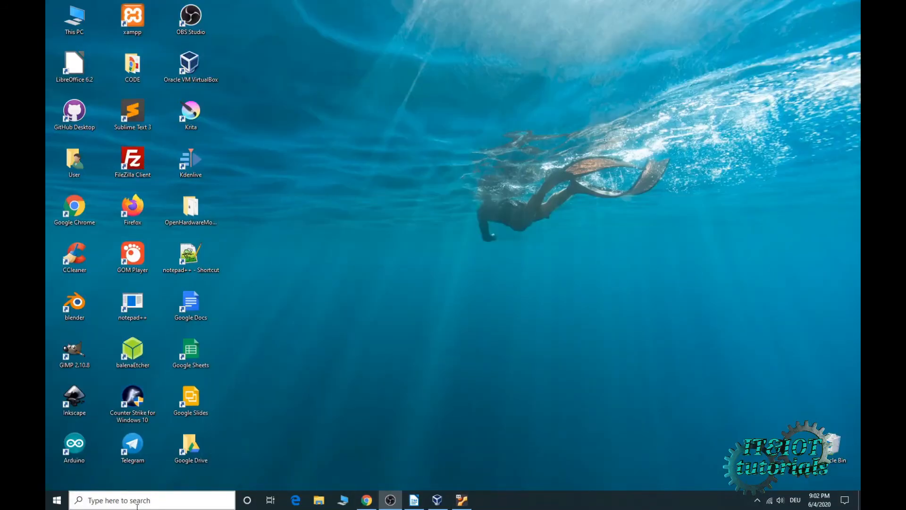
Find the VirtualBox system service's service name, VBoxSDS, in Windows Services.
{"action": "type", "text": "serv"}
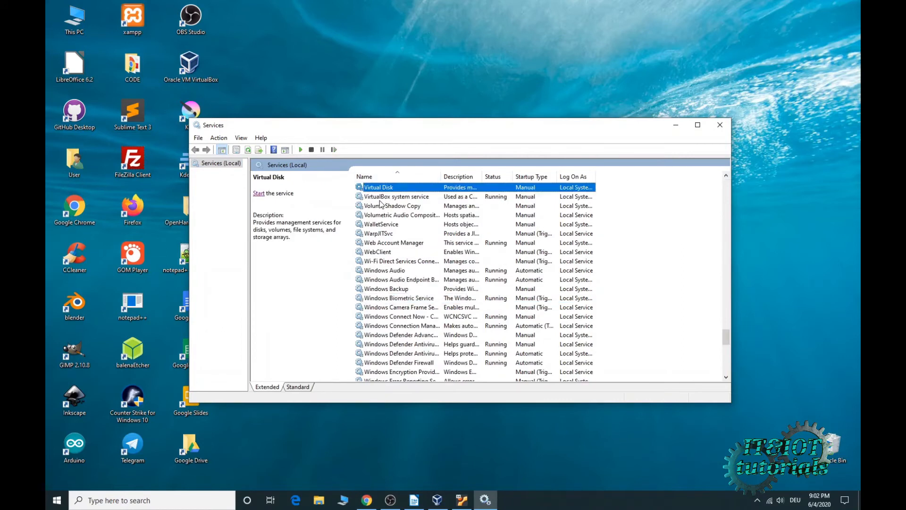
{"action": "left_click", "coordinate": [397, 196]}
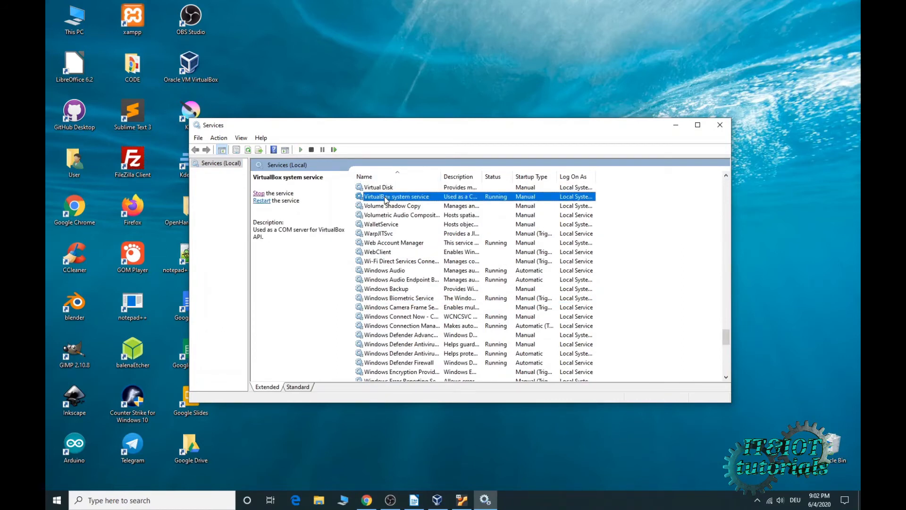
{"action": "right_click", "coordinate": [397, 197]}
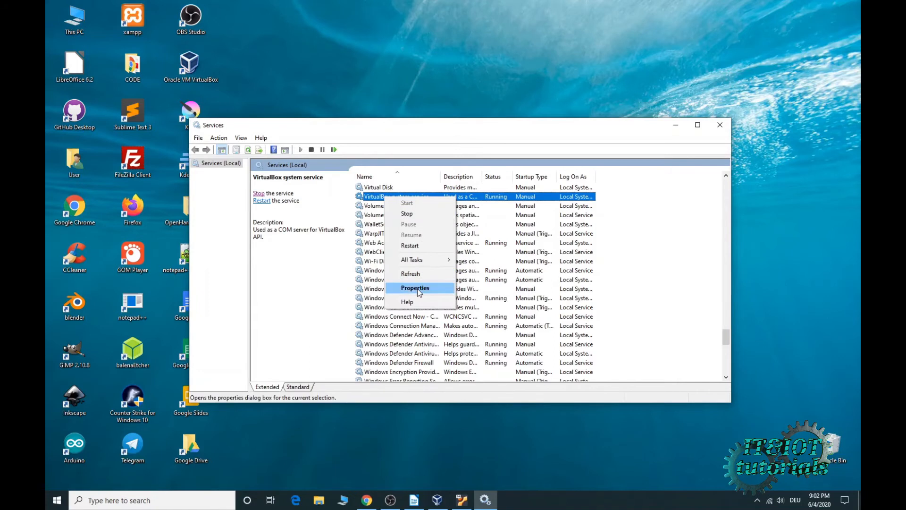
{"action": "left_click", "coordinate": [415, 287]}
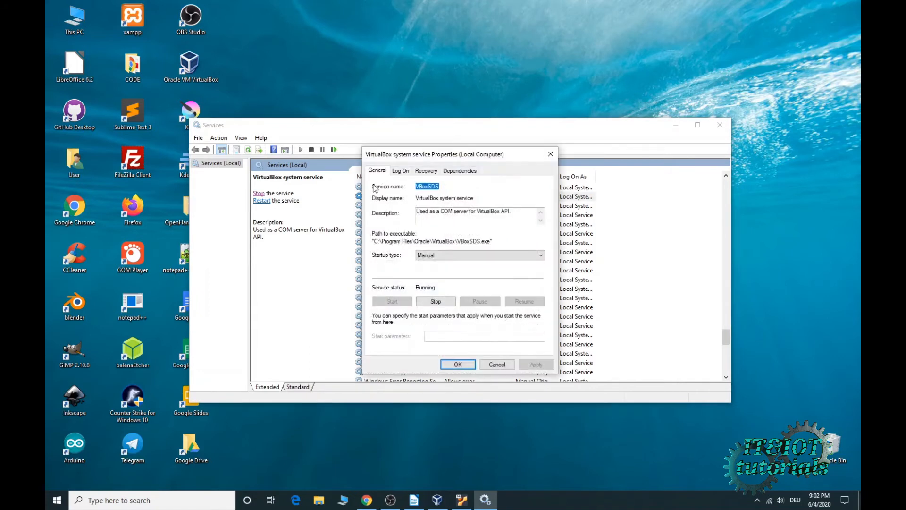
{"action": "mouse_move", "coordinate": [372, 196]}
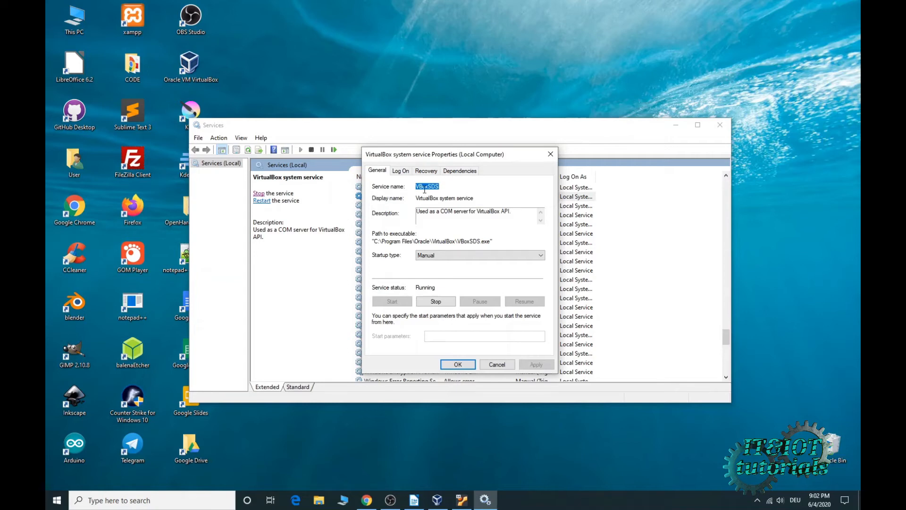
{"action": "right_click", "coordinate": [426, 186]}
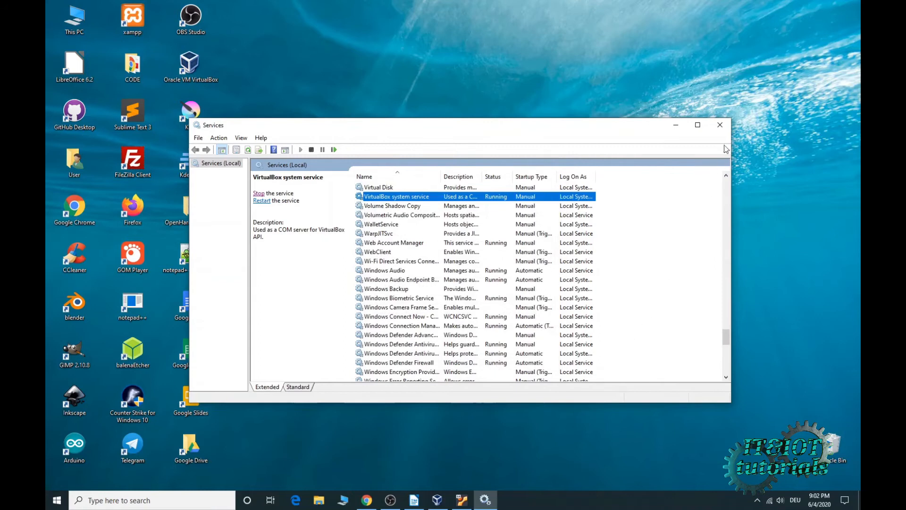
{"action": "mouse_move", "coordinate": [387, 477]}
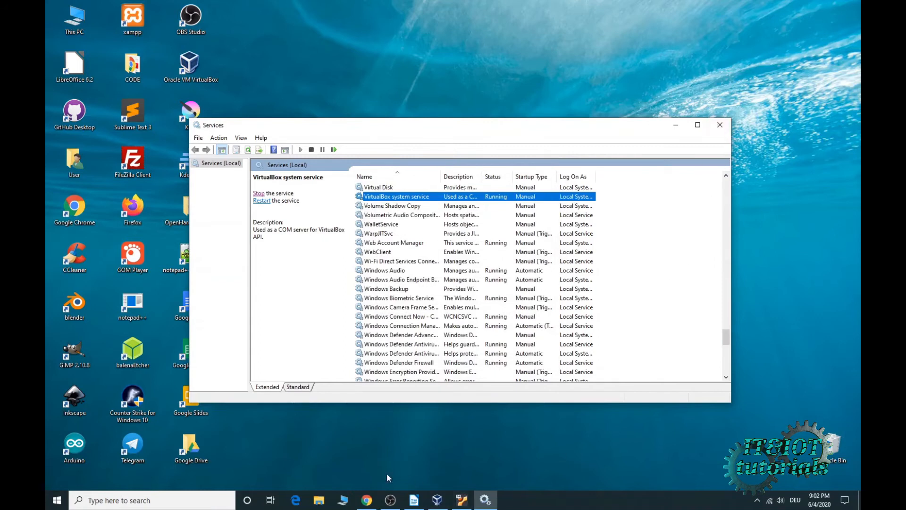
{"action": "left_click", "coordinate": [461, 500]}
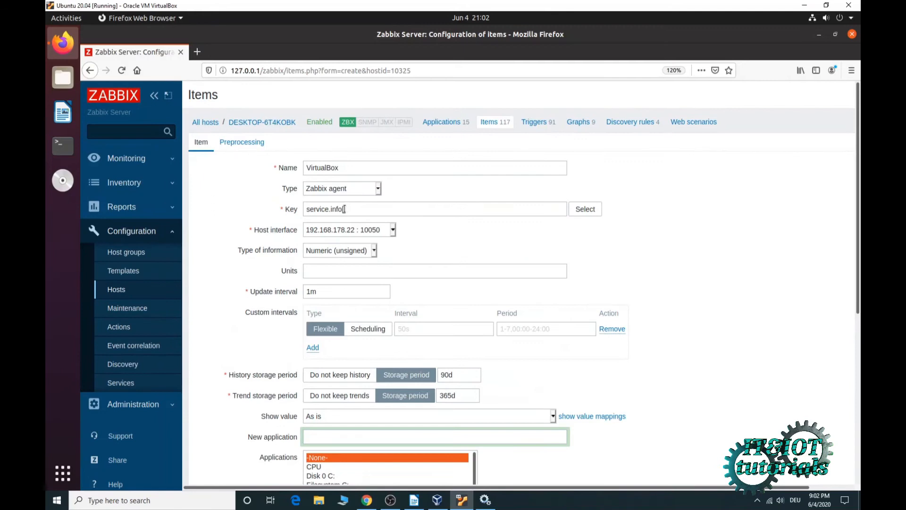
Enter key service.info[VBoxSDS], assign the Windows Service Monitor application, and add the item.
{"action": "type", "text": "VBoxSDS"}
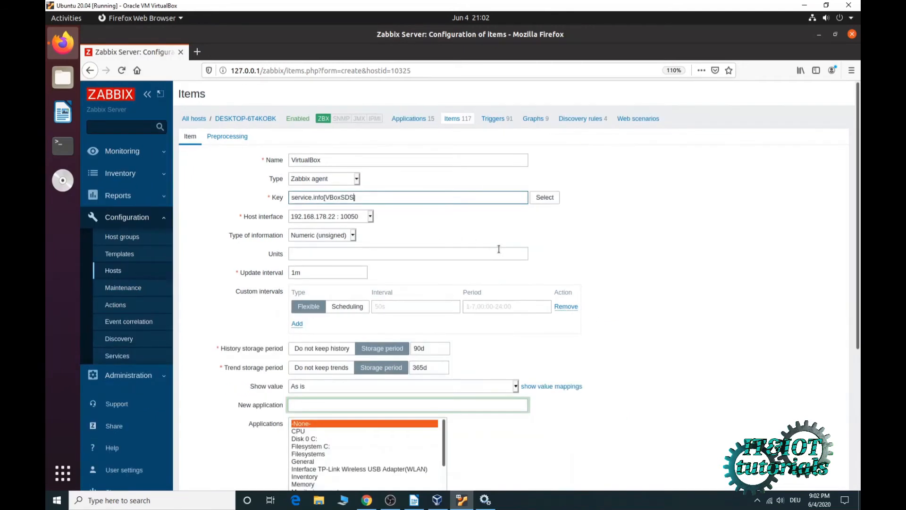
{"action": "scroll", "scroll_direction": "down", "scroll_amount": 3}
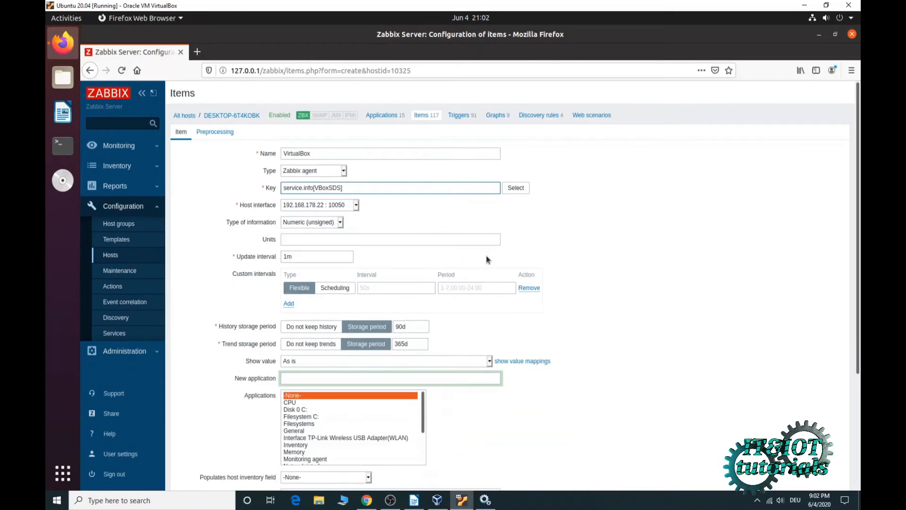
{"action": "mouse_move", "coordinate": [308, 207]}
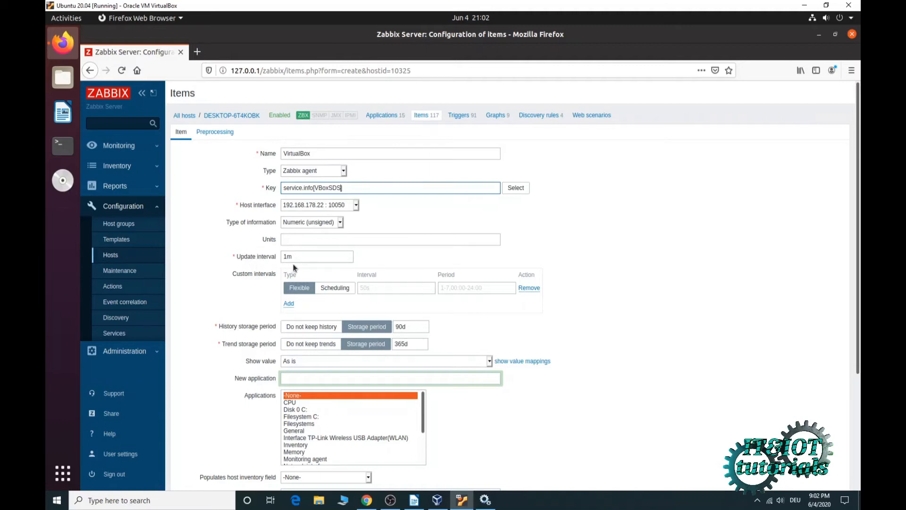
{"action": "mouse_move", "coordinate": [488, 304]}
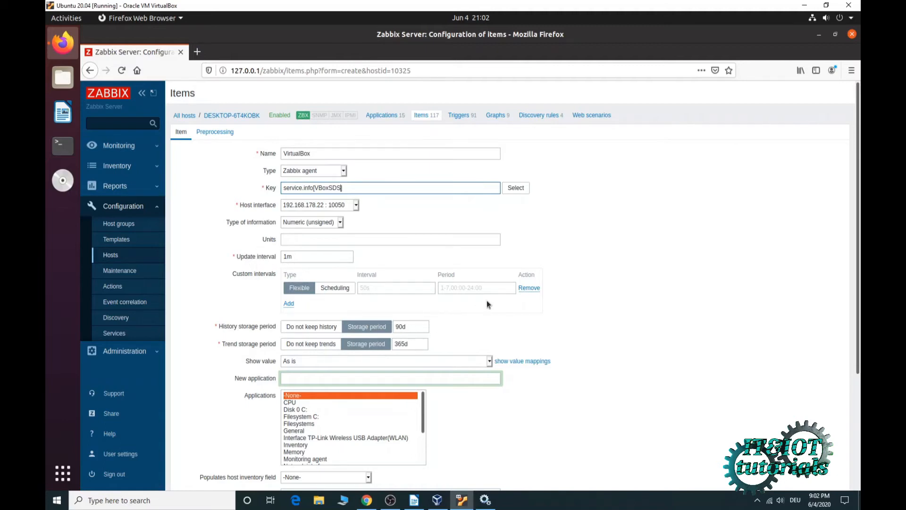
{"action": "scroll", "scroll_direction": "down", "scroll_amount": 3}
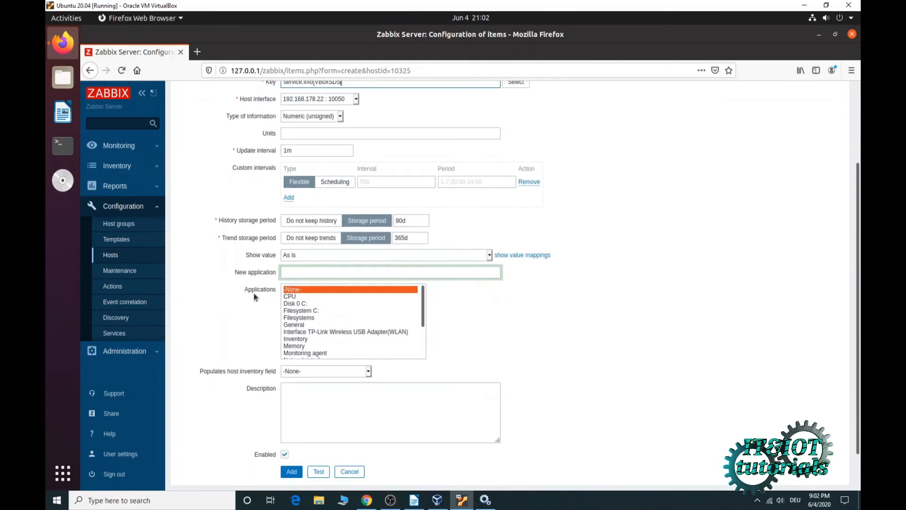
{"action": "scroll", "scroll_direction": "down", "scroll_amount": 3}
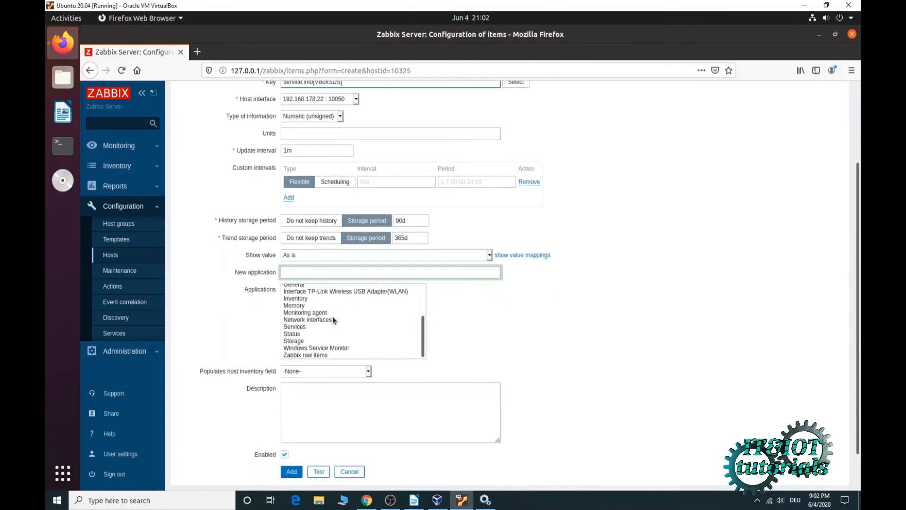
{"action": "scroll", "scroll_direction": "down", "scroll_amount": 3}
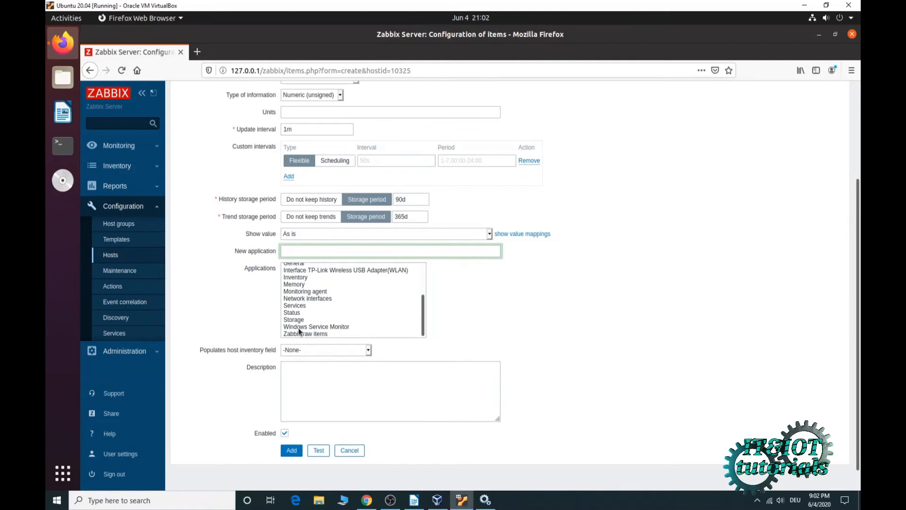
{"action": "left_click", "coordinate": [316, 326]}
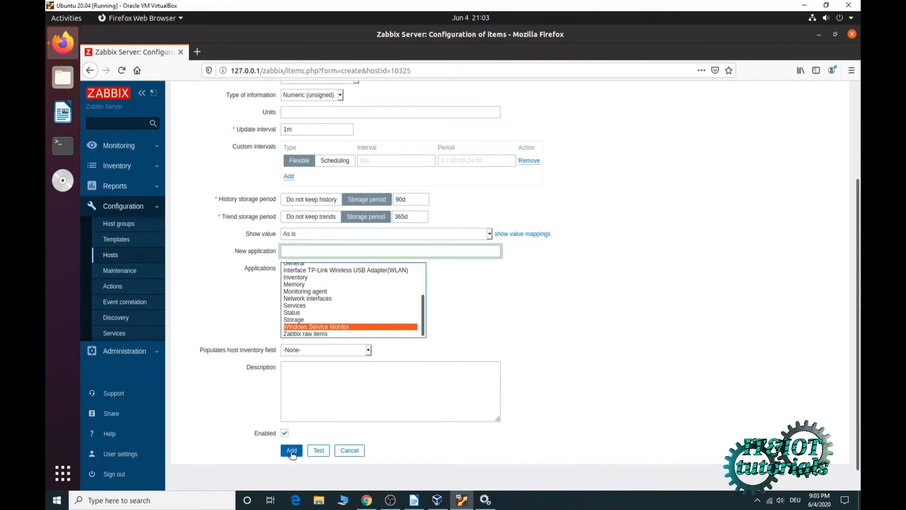
{"action": "left_click", "coordinate": [291, 450]}
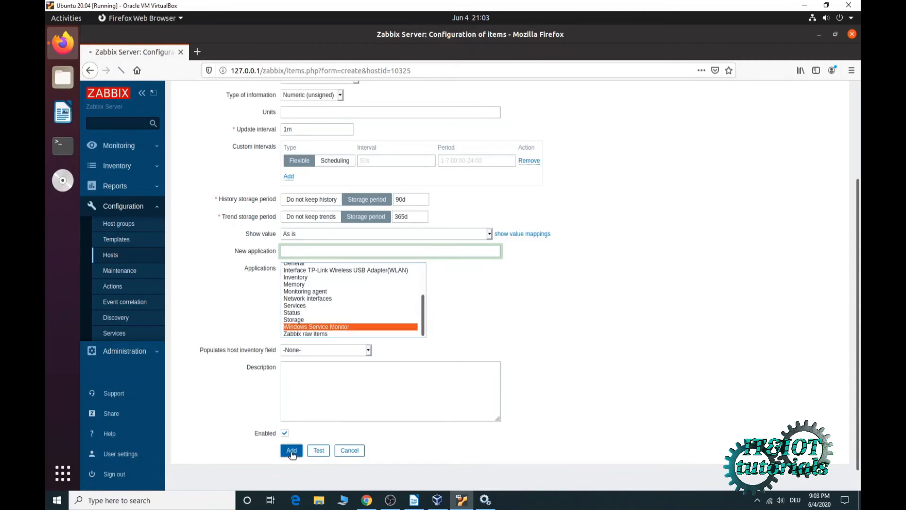
{"action": "left_click", "coordinate": [291, 450]}
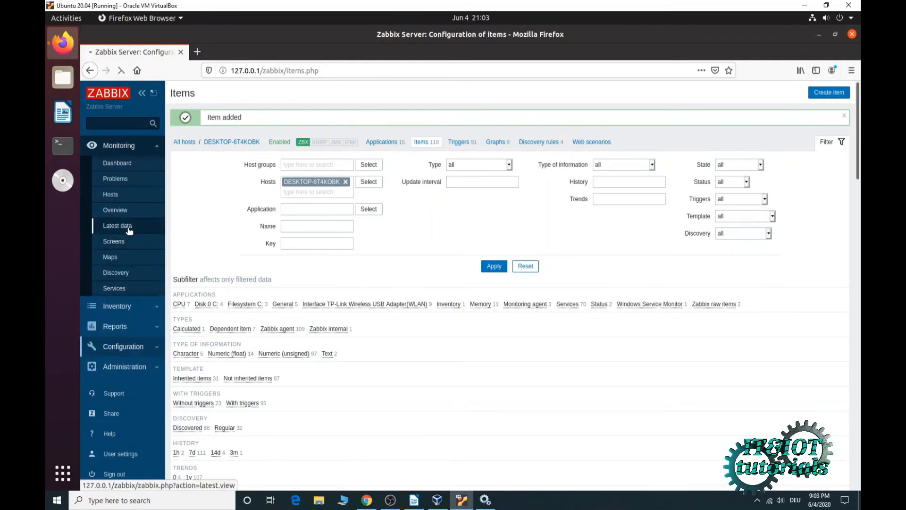
Go to Monitoring > Latest data for host DESKTOP-6T4KOBK.
{"action": "left_click", "coordinate": [117, 226]}
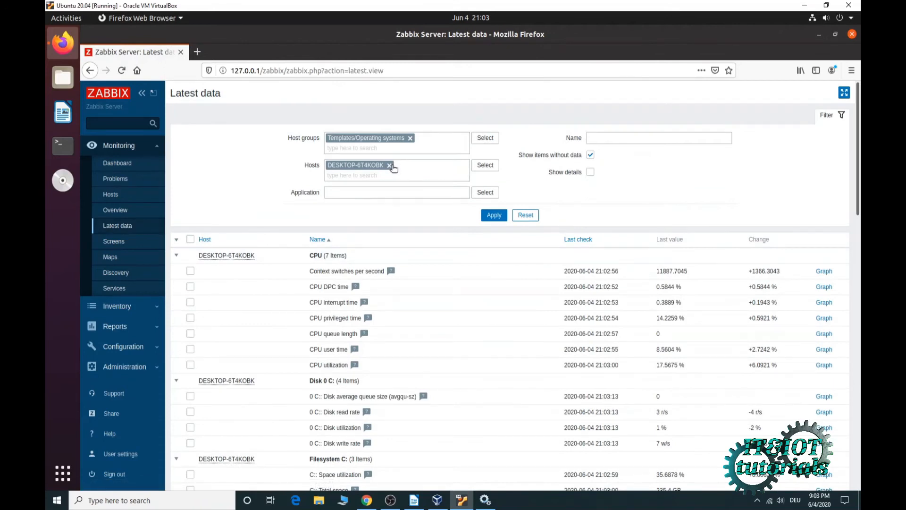
{"action": "mouse_move", "coordinate": [400, 185]}
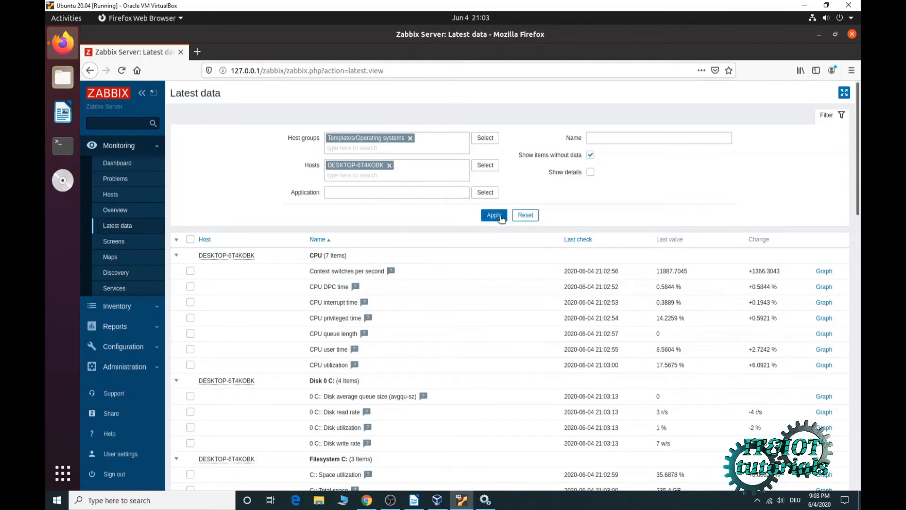
Filter Latest data to Windows Service Monitor and refresh to show VirtualBox value 0.
{"action": "left_click", "coordinate": [484, 192]}
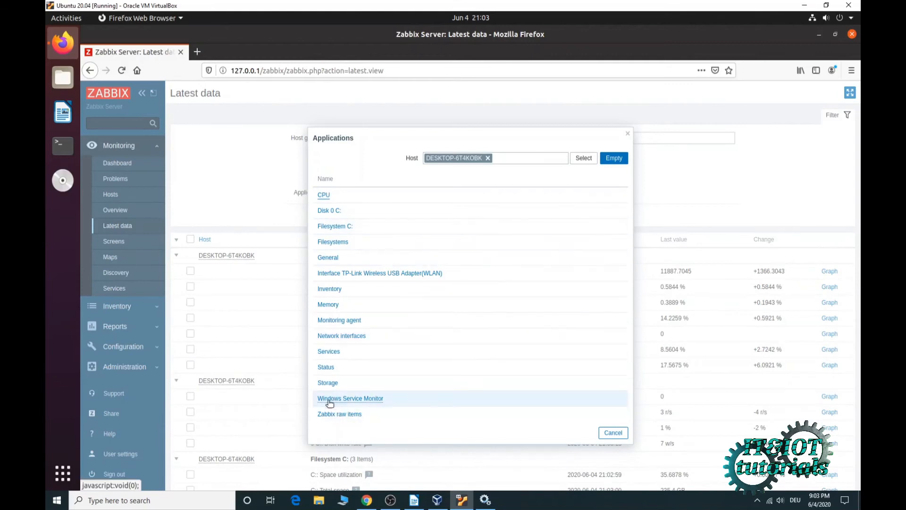
{"action": "left_click", "coordinate": [350, 399]}
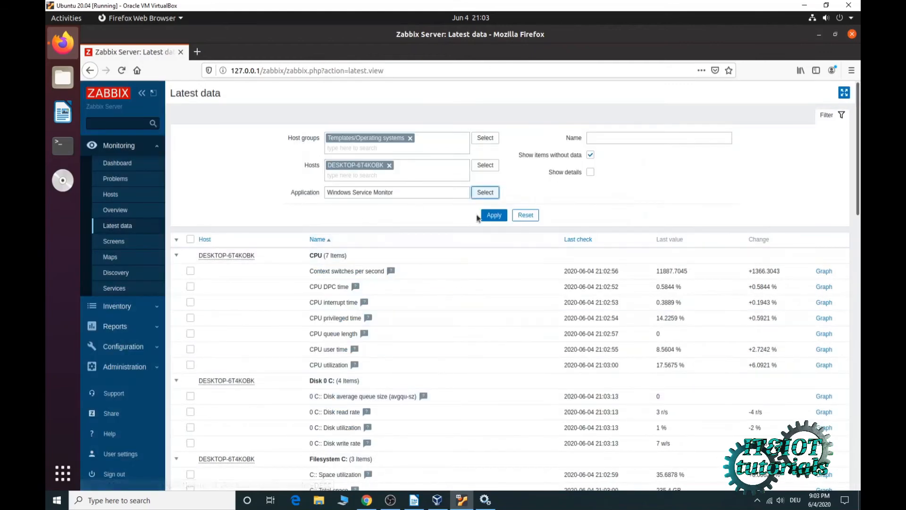
{"action": "left_click", "coordinate": [494, 215]}
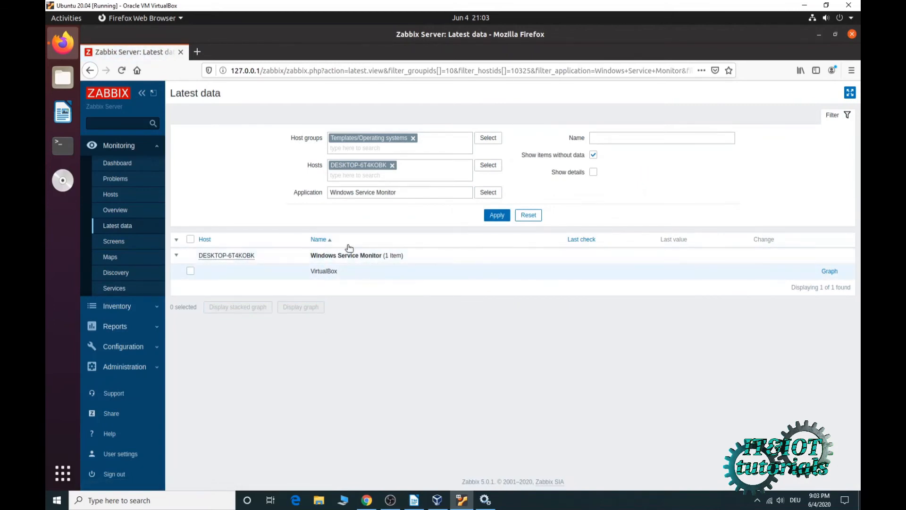
{"action": "mouse_move", "coordinate": [336, 259]}
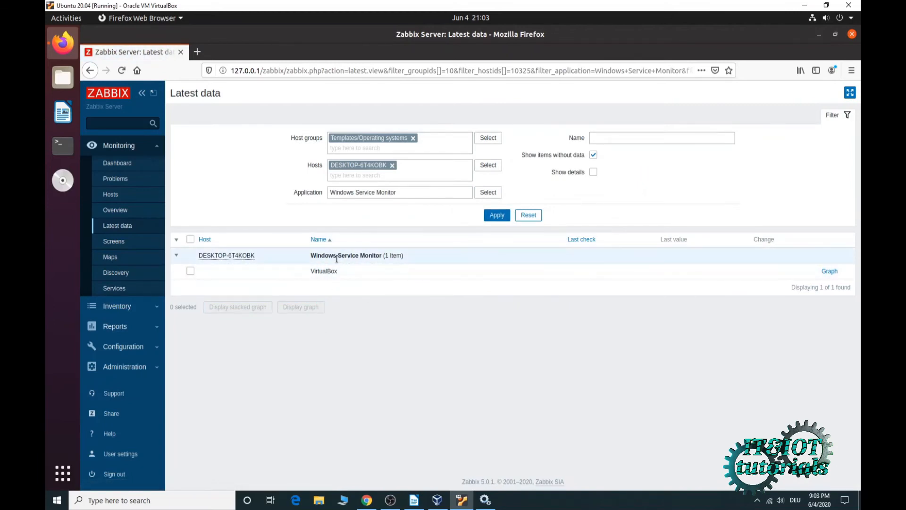
{"action": "mouse_move", "coordinate": [378, 289]}
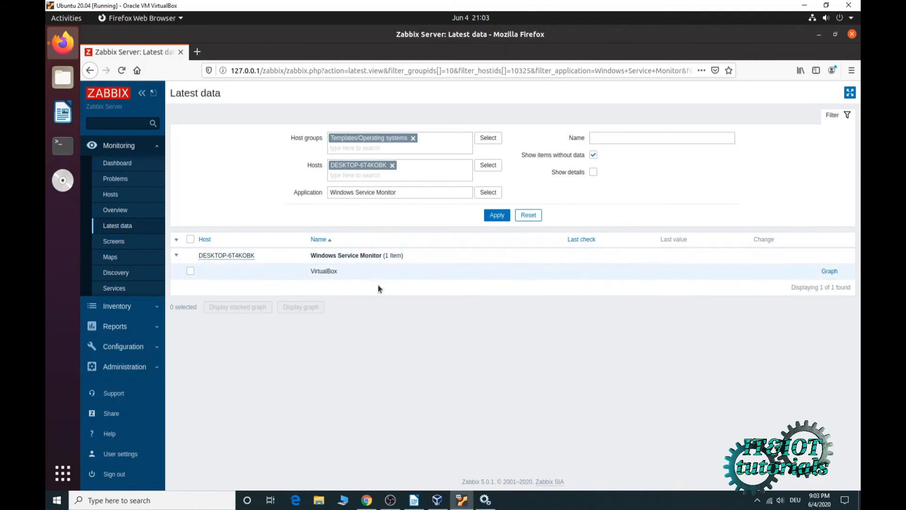
{"action": "mouse_move", "coordinate": [379, 289]}
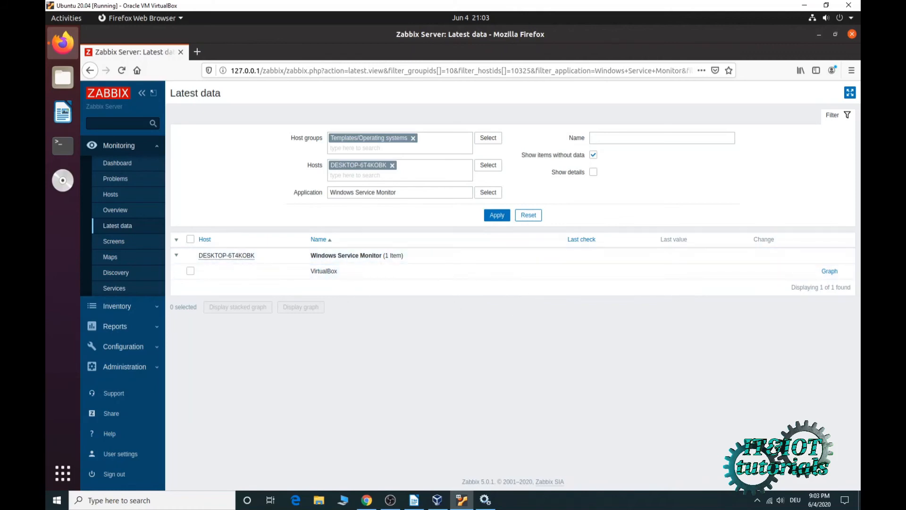
{"action": "left_click", "coordinate": [496, 215]}
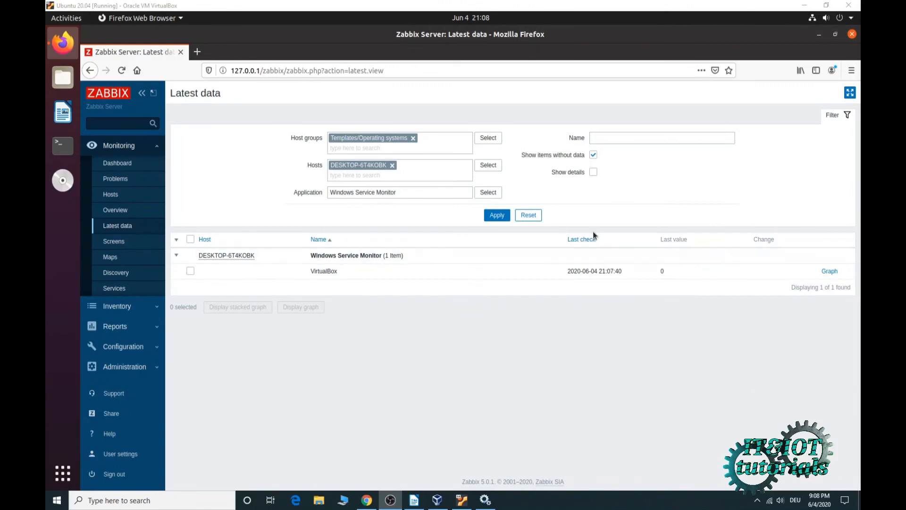
{"action": "mouse_move", "coordinate": [646, 296]}
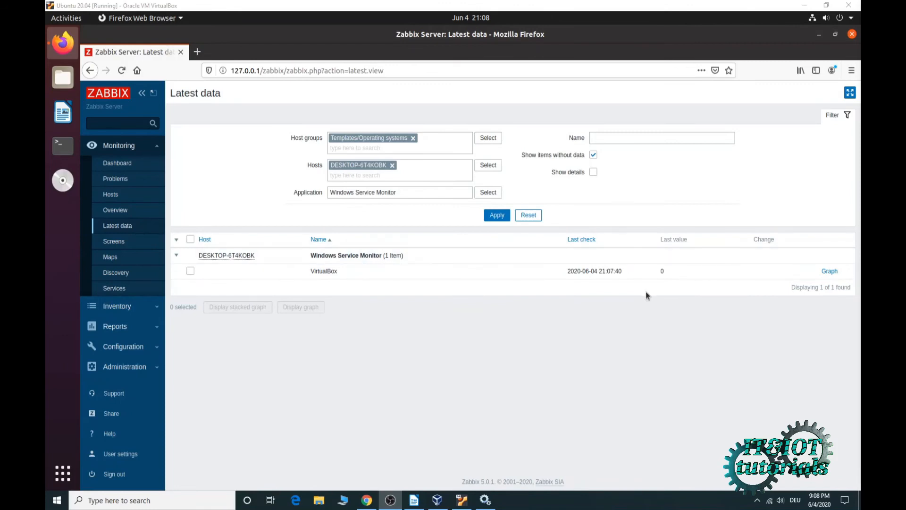
{"action": "mouse_move", "coordinate": [635, 295]}
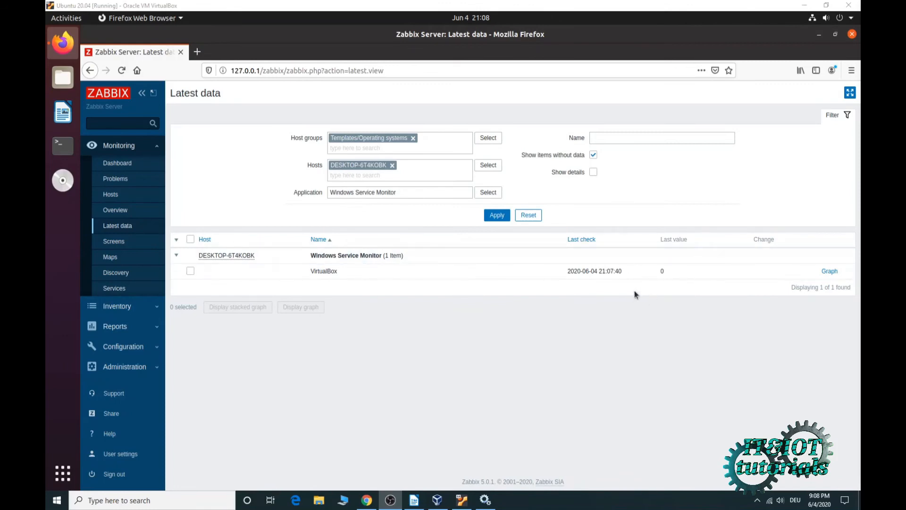
{"action": "mouse_move", "coordinate": [656, 304]}
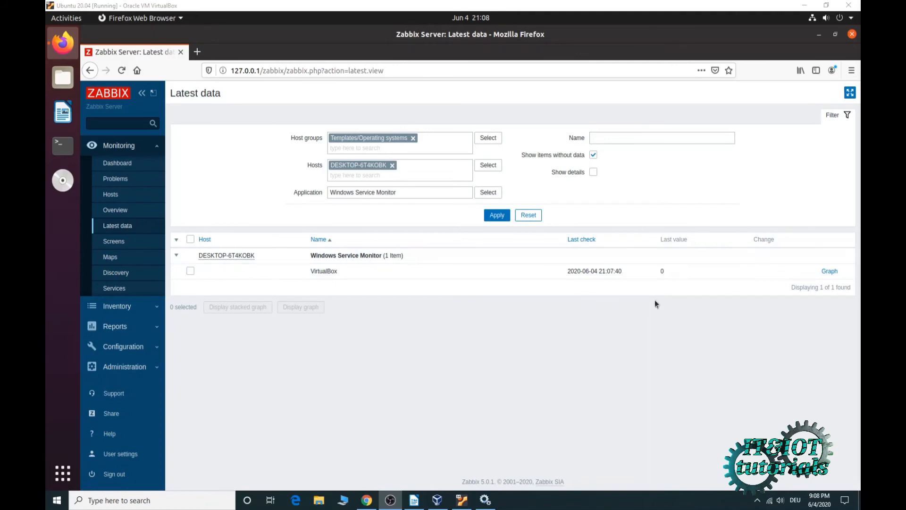
{"action": "mouse_move", "coordinate": [674, 284]}
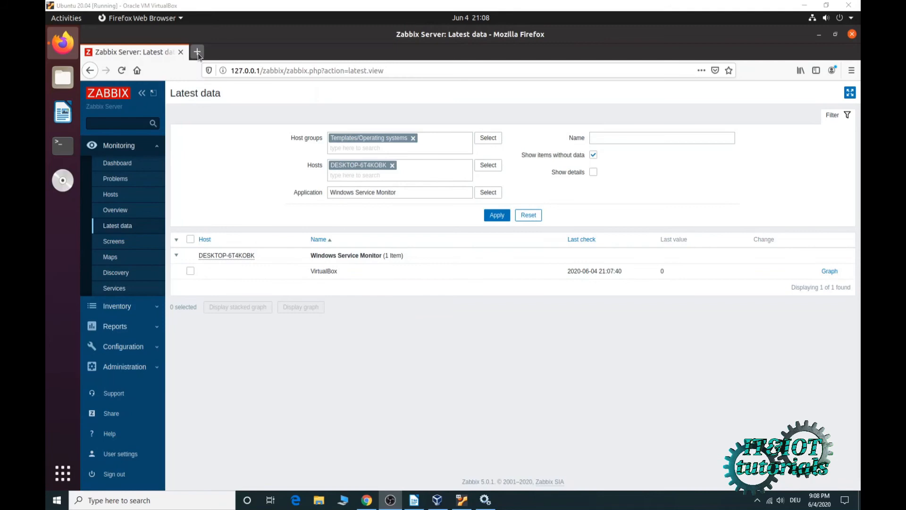
Google 'zabbix agent service.info' in a new tab and open the Windows-specific item keys page.
{"action": "left_click", "coordinate": [198, 52]}
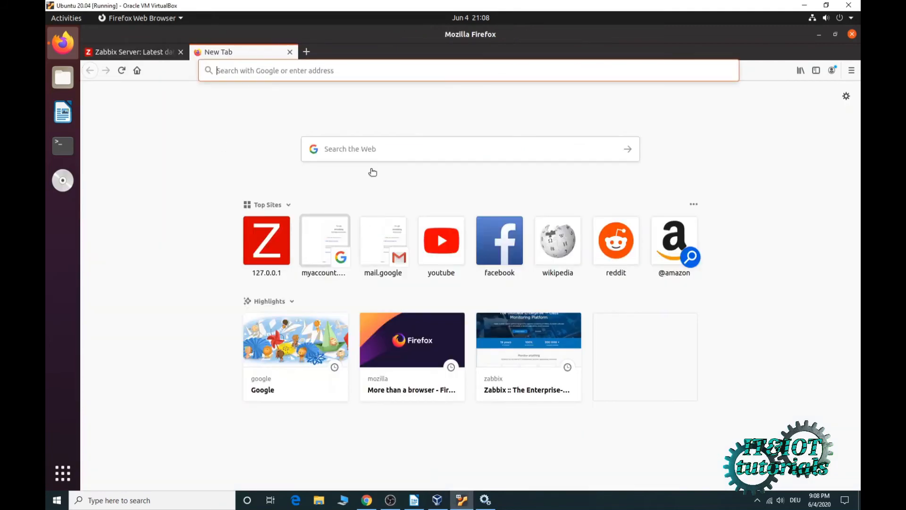
{"action": "type", "text": "zab"}
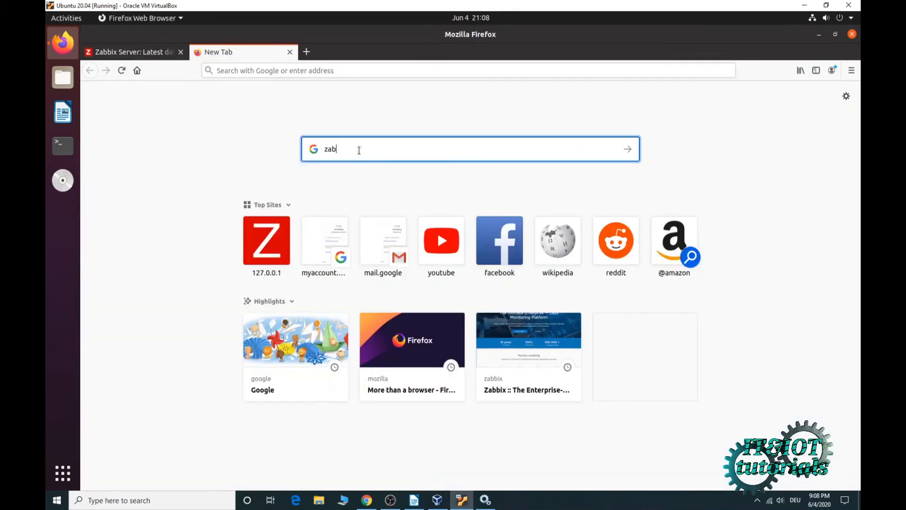
{"action": "type", "text": "bix agent"}
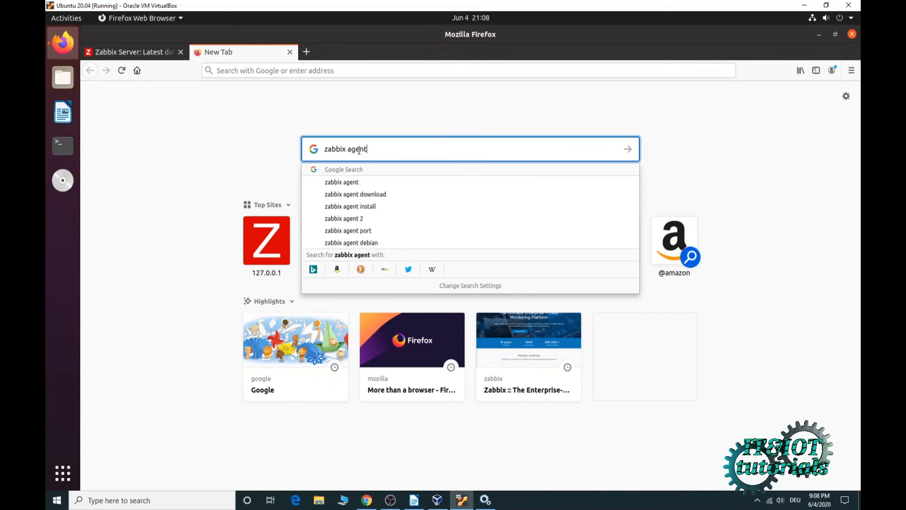
{"action": "type", "text": "ser"}
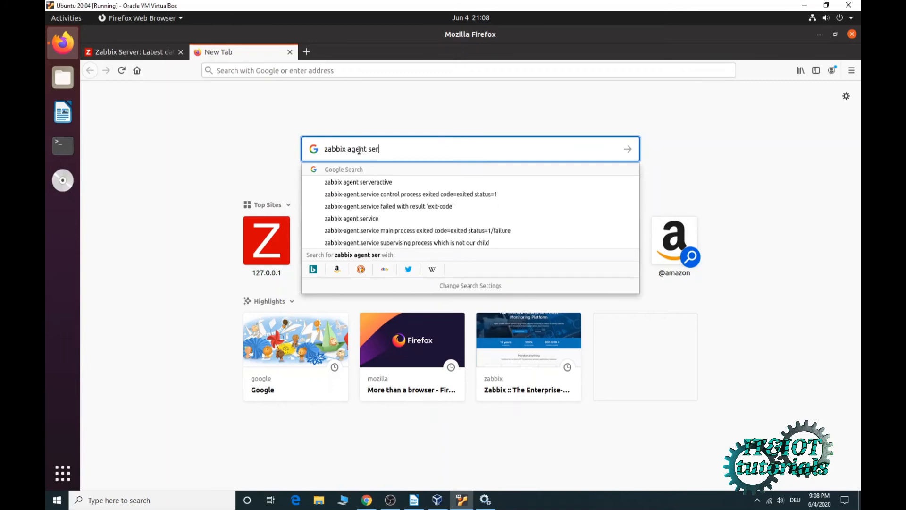
{"action": "type", "text": "vice.info"}
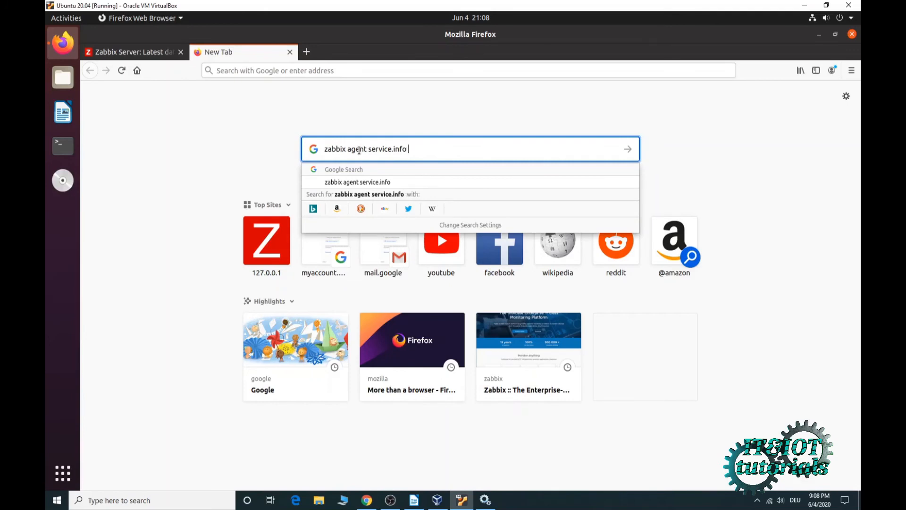
{"action": "key", "text": "Return"}
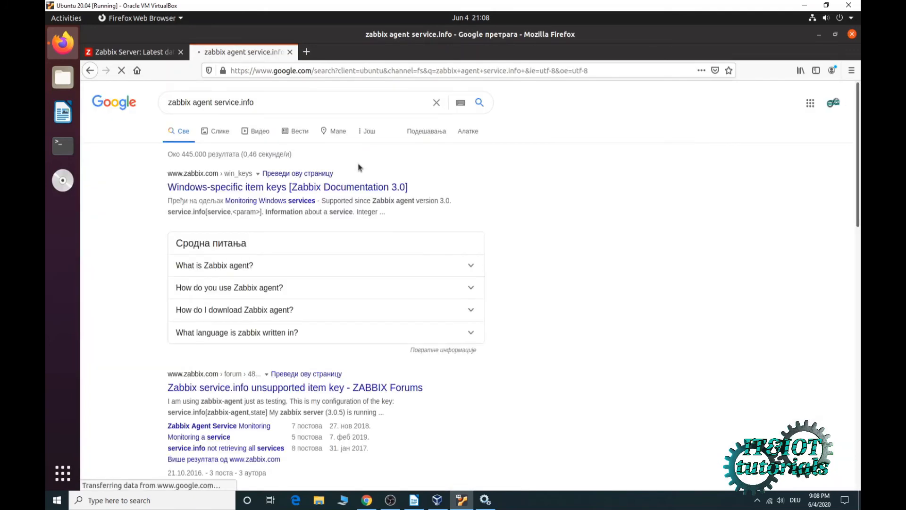
{"action": "left_click", "coordinate": [286, 187]}
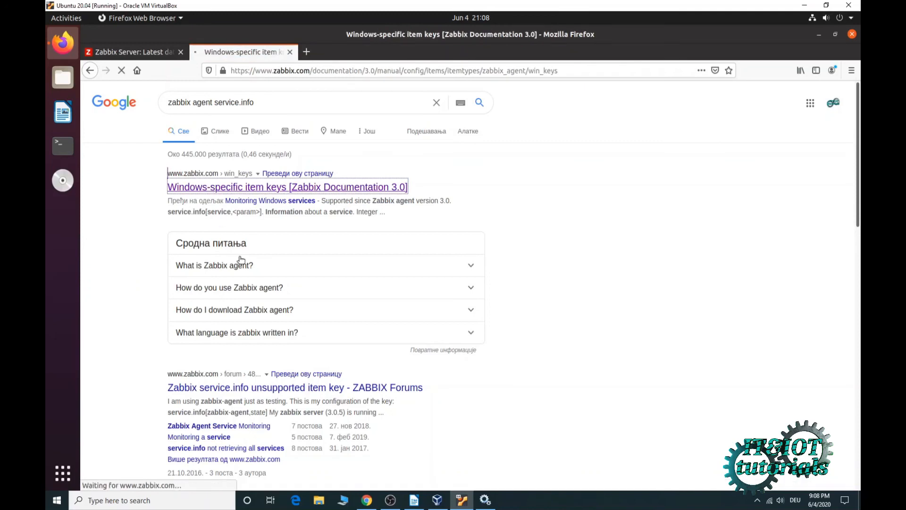
Confirm in the 5.0 docs that service.info state '0 - running', then return to Latest data.
{"action": "left_click", "coordinate": [287, 187]}
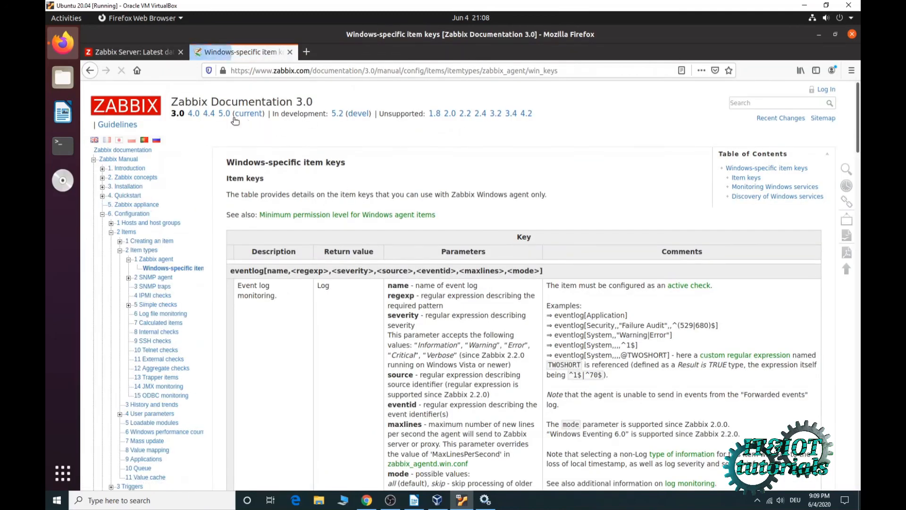
{"action": "left_click", "coordinate": [224, 113]}
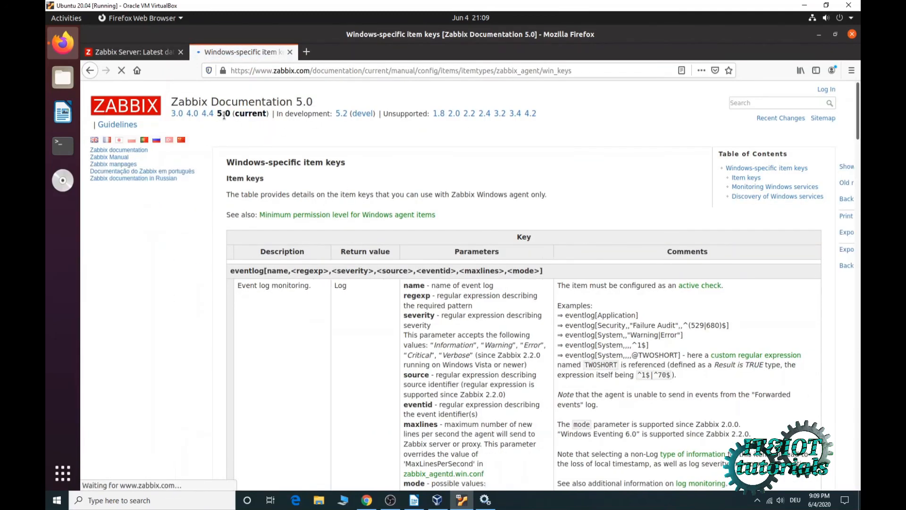
{"action": "scroll", "scroll_direction": "down", "scroll_amount": 3}
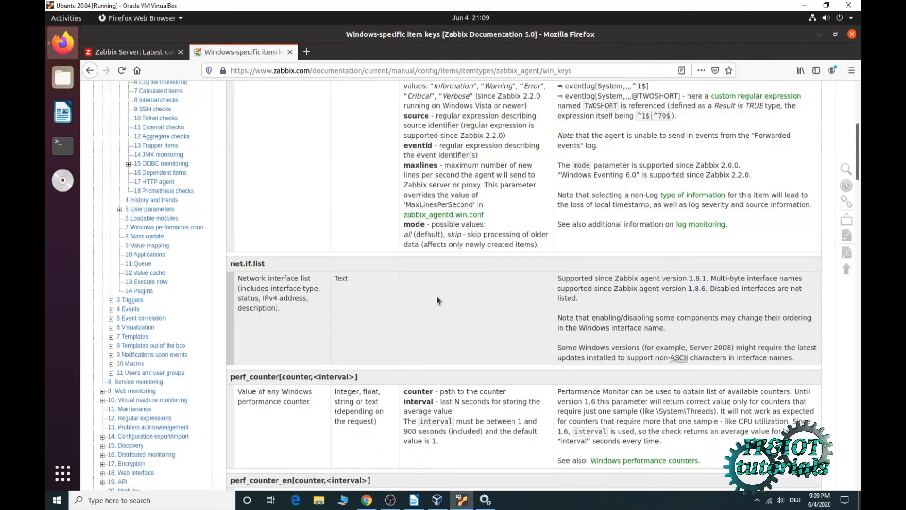
{"action": "scroll", "scroll_direction": "down", "scroll_amount": 3}
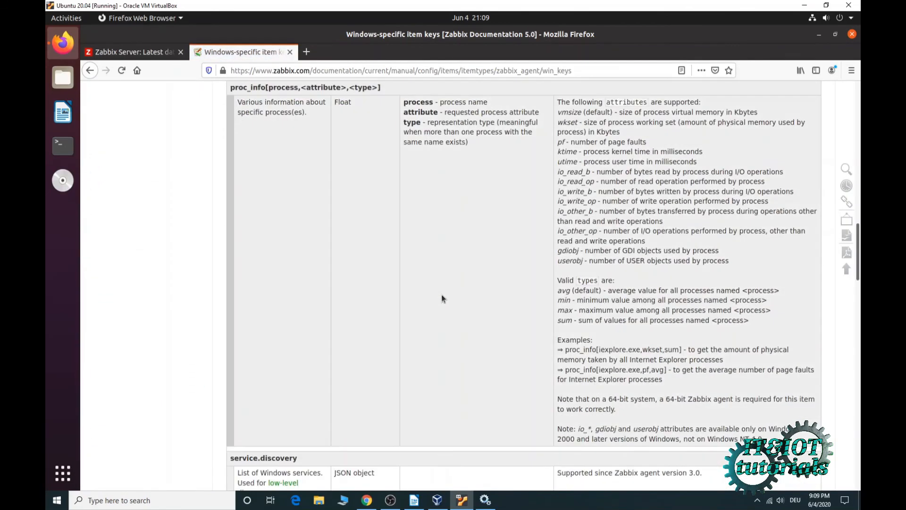
{"action": "scroll", "scroll_direction": "down", "scroll_amount": 3}
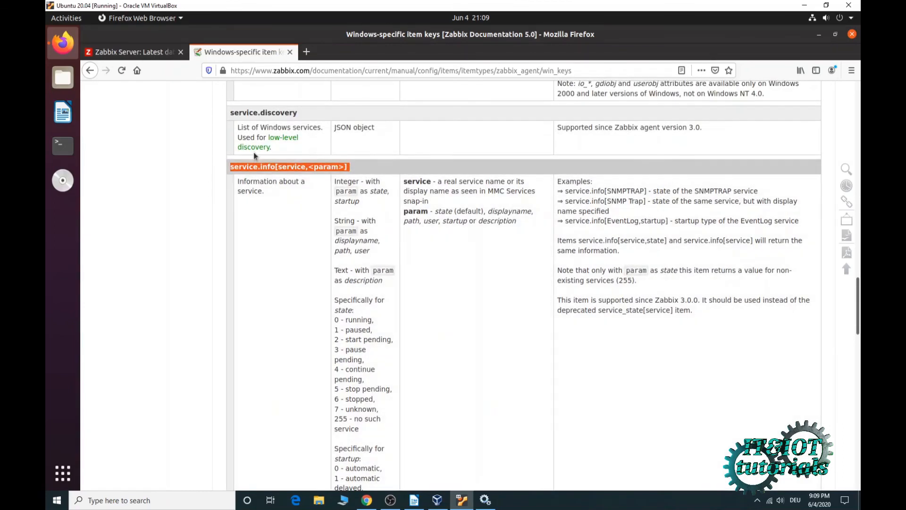
{"action": "scroll", "scroll_direction": "down", "scroll_amount": 3}
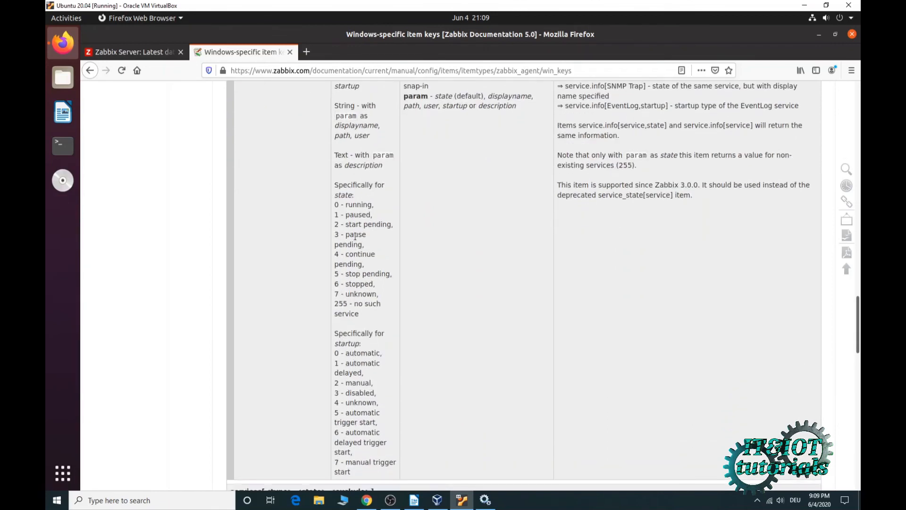
{"action": "double_click", "coordinate": [353, 204]}
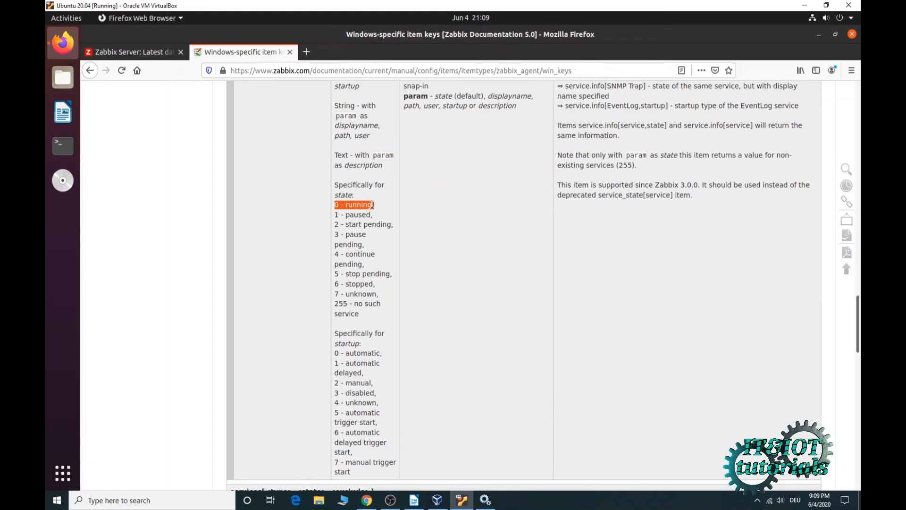
{"action": "left_click", "coordinate": [132, 52]}
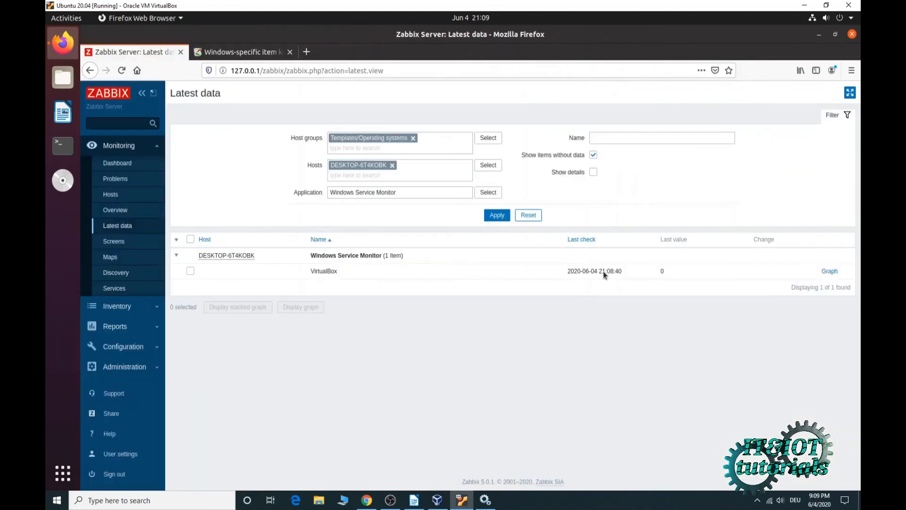
{"action": "mouse_move", "coordinate": [664, 265]}
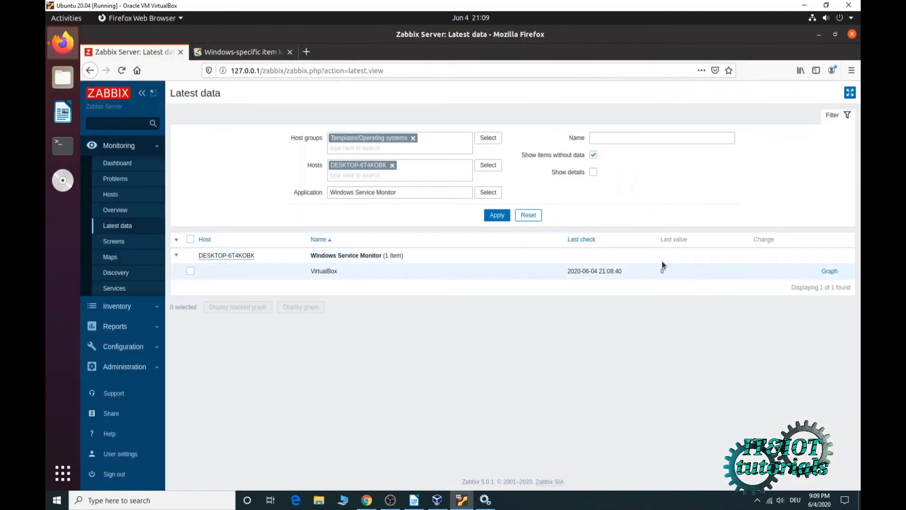
{"action": "mouse_move", "coordinate": [560, 322]}
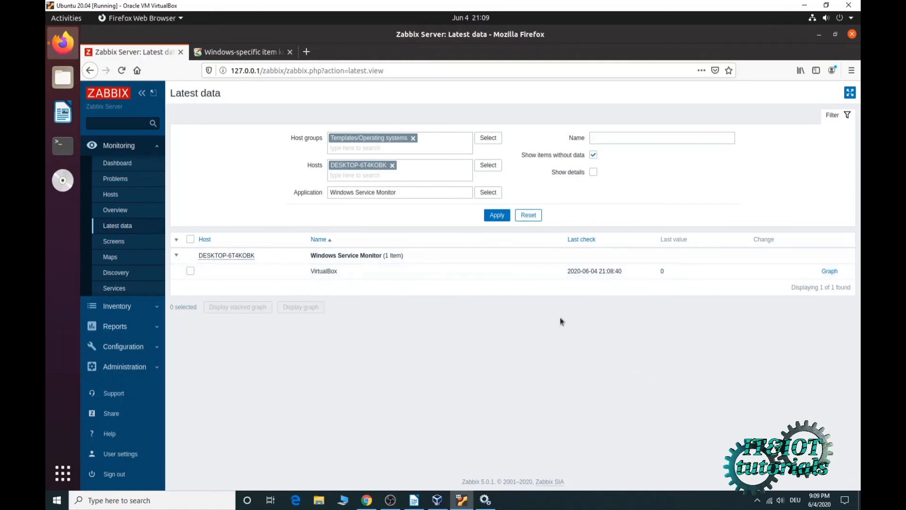
After seeing VirtualBox still at 0, return to the service.info documentation tab.
{"action": "left_click", "coordinate": [242, 51]}
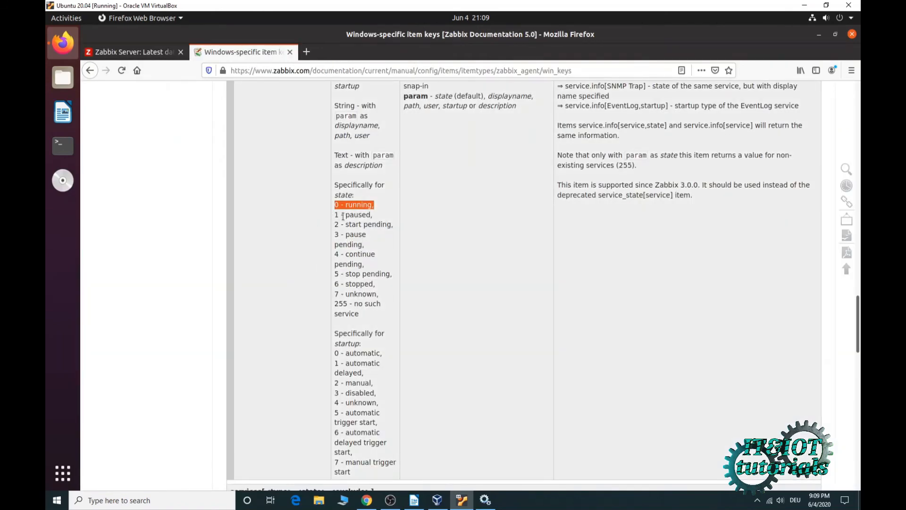
{"action": "mouse_move", "coordinate": [420, 239]}
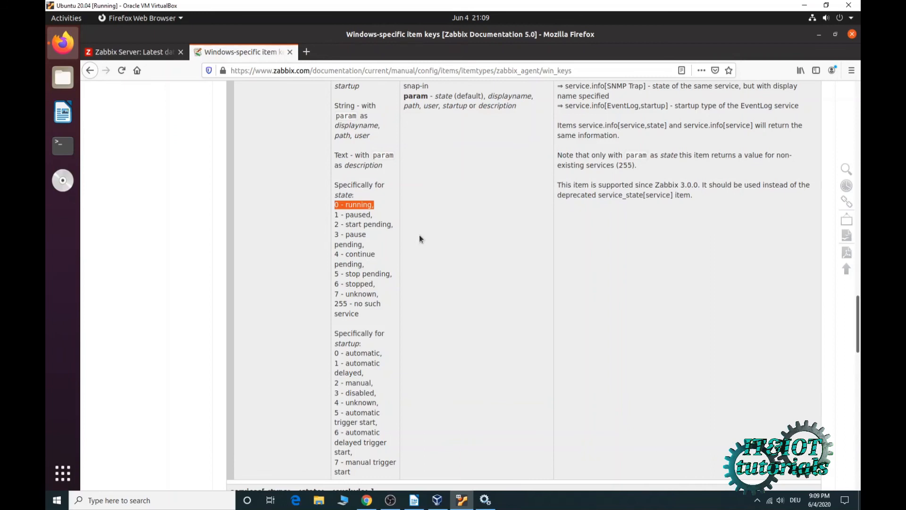
{"action": "mouse_move", "coordinate": [339, 284]}
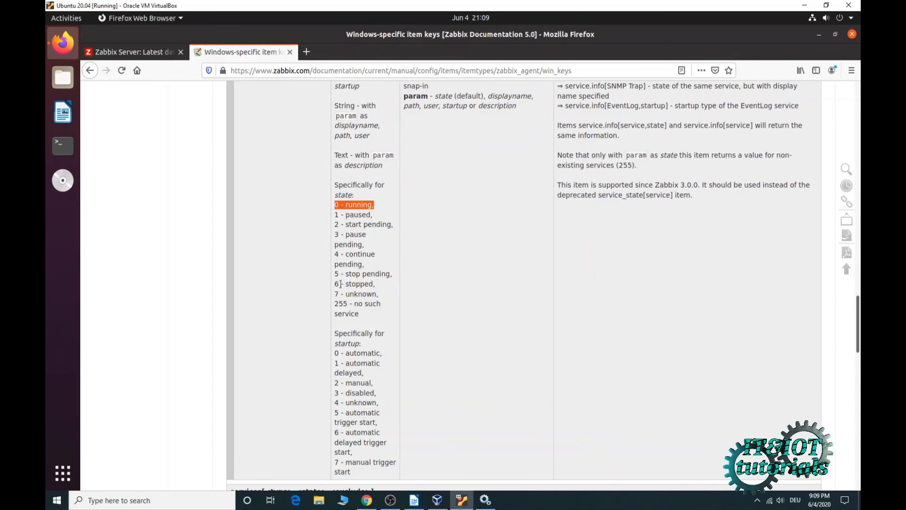